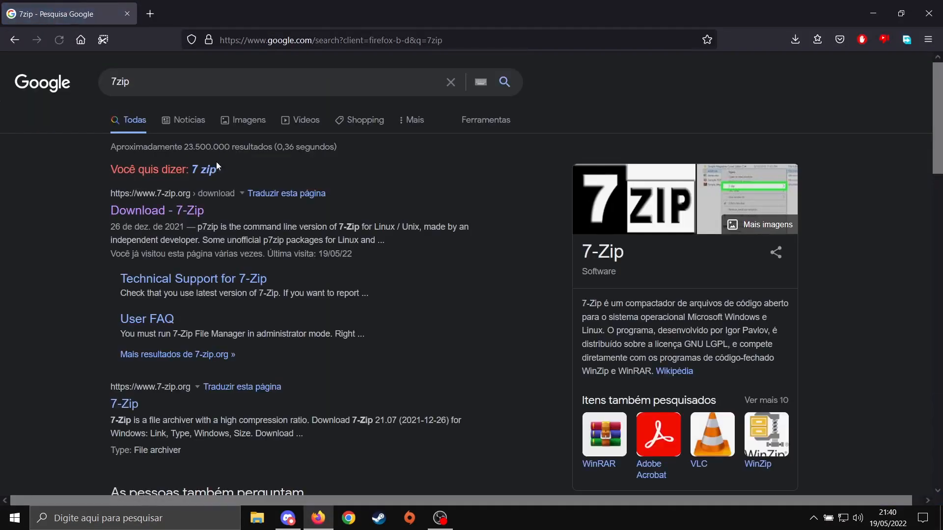
- Download the 7-Zip 21.07 64-bit Windows x64 installer (7z2107-x64.exe) from 7-zip.org
left_click(158, 210)
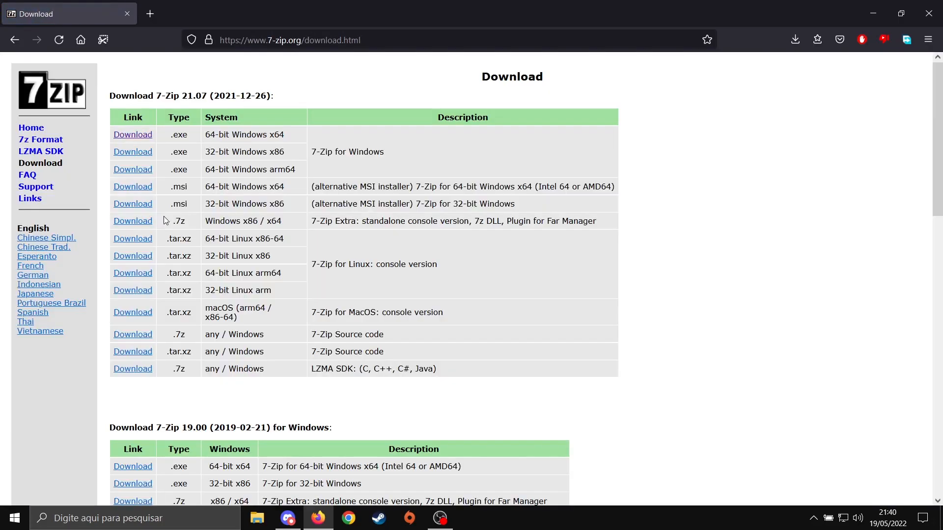
mouse_move(200, 164)
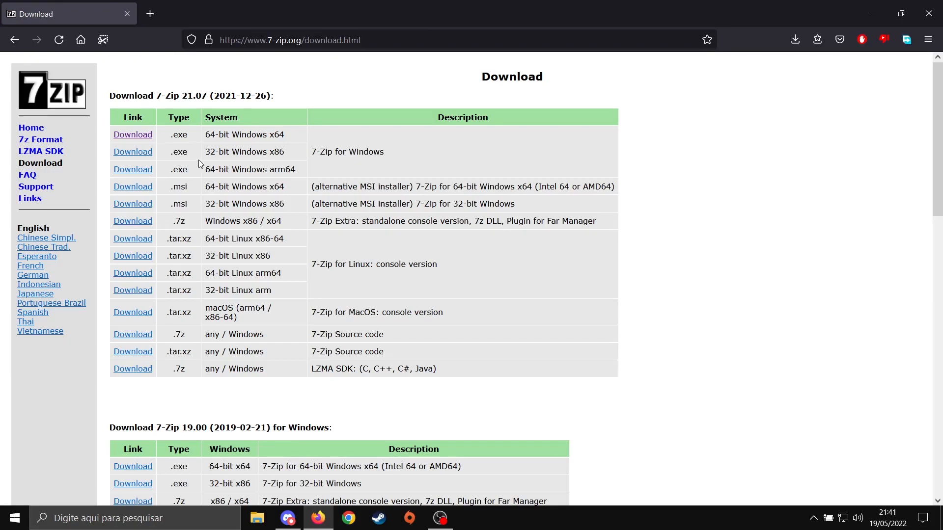
mouse_move(205, 158)
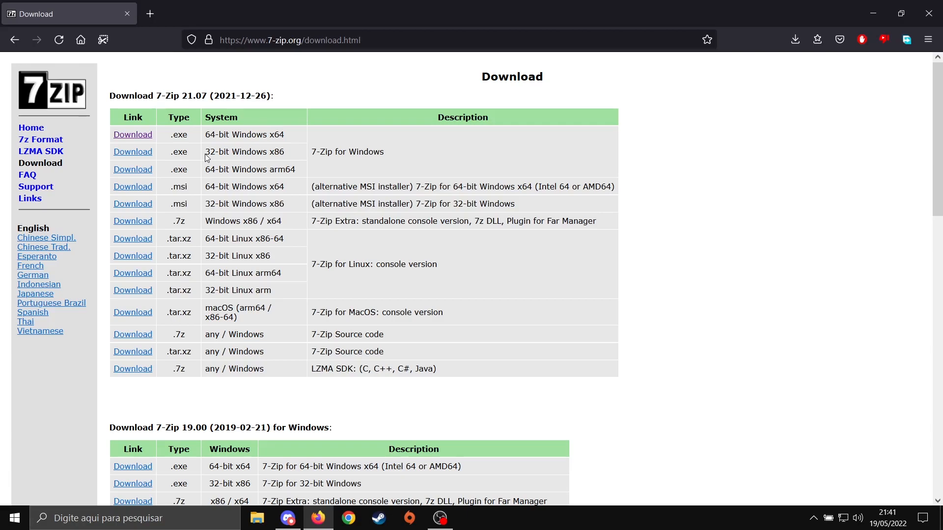
mouse_move(208, 39)
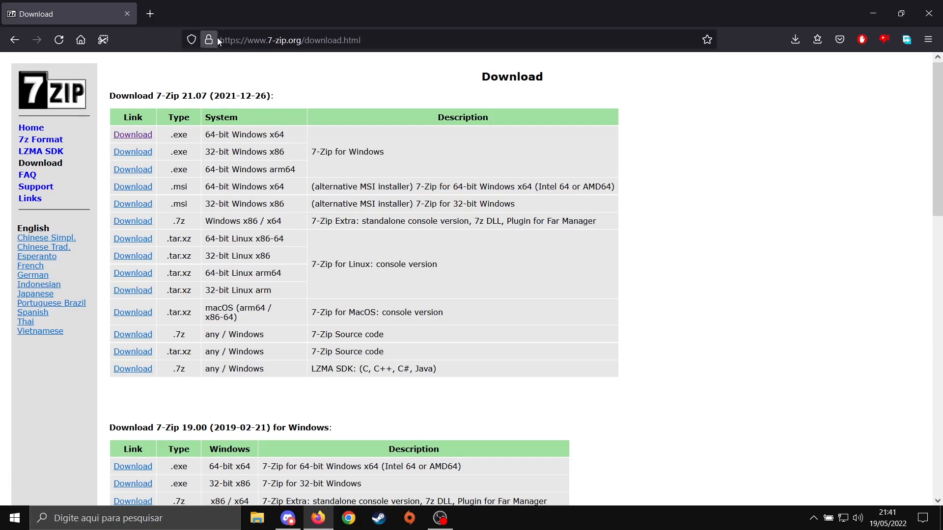
mouse_move(205, 156)
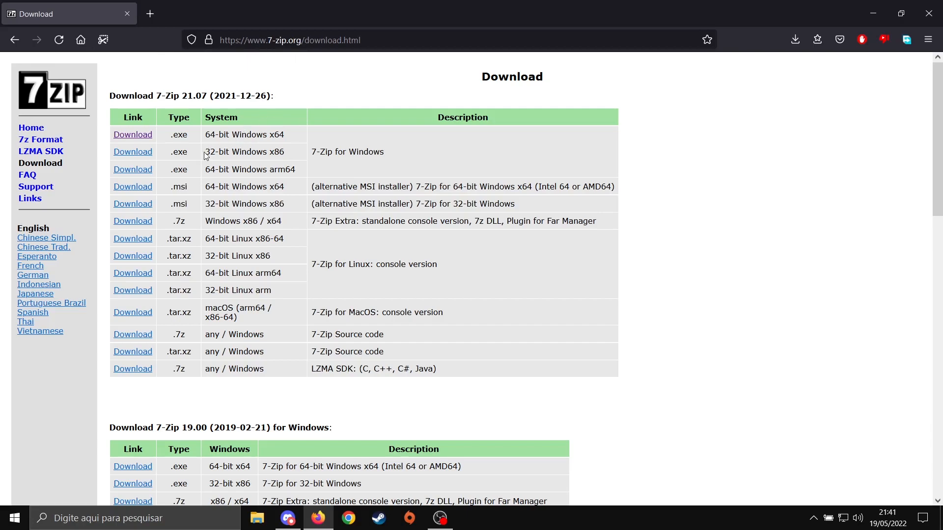
mouse_move(285, 151)
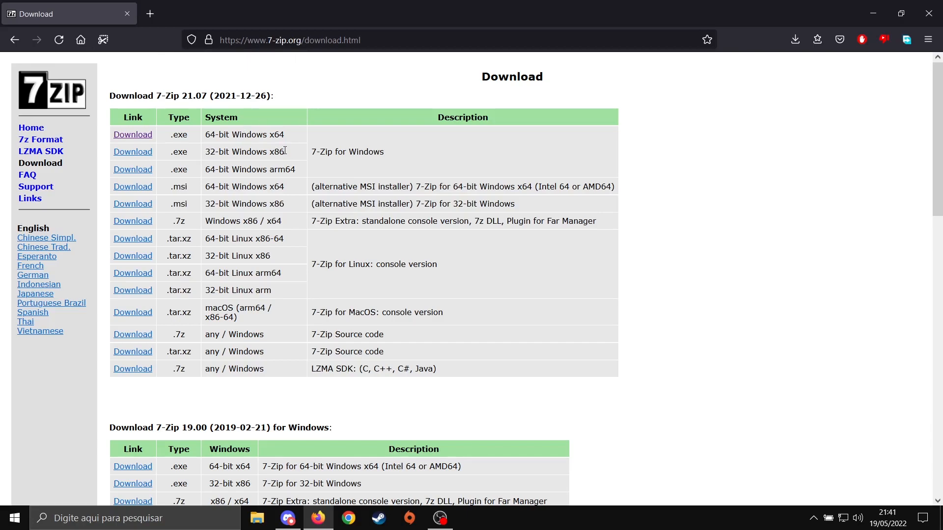
double_click(215, 135)
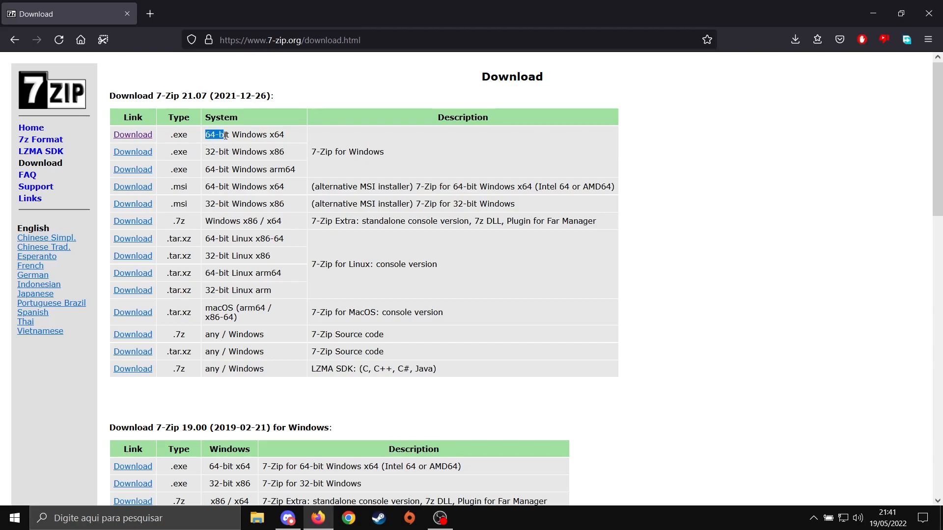
mouse_move(133, 134)
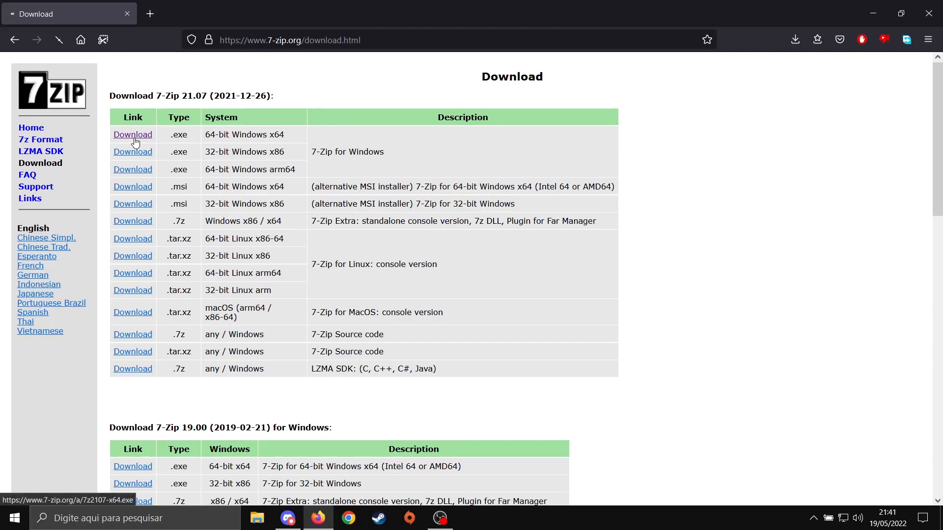
left_click(132, 135)
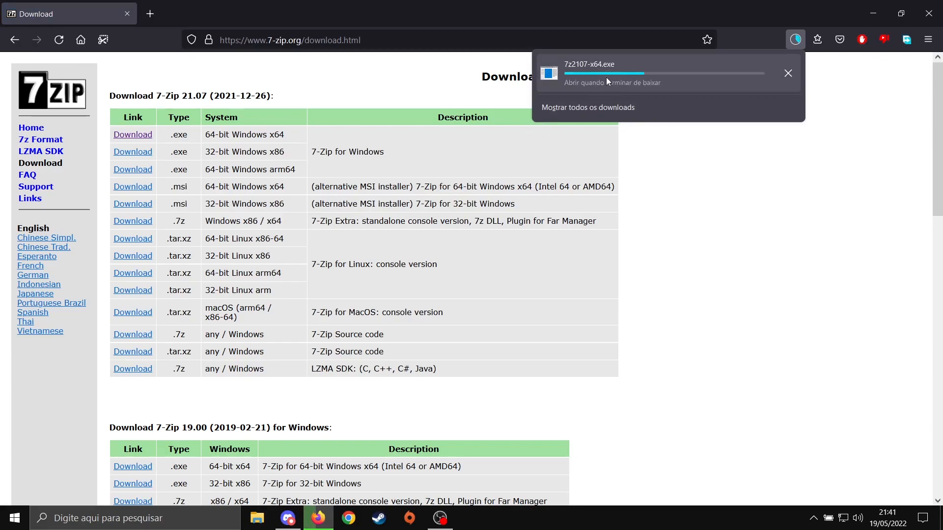
mouse_move(597, 96)
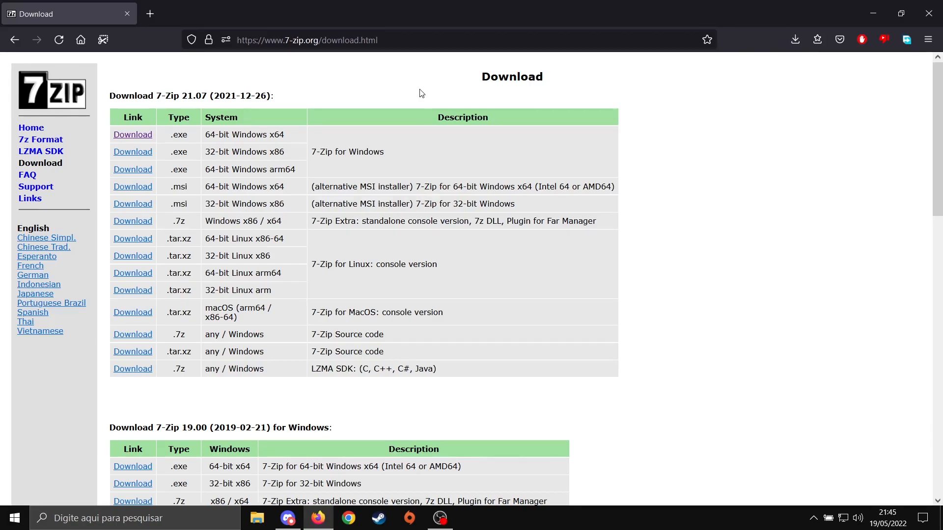
- React to the EFP rules message in Discord and show the get-efp-3·0 download links
left_click(288, 518)
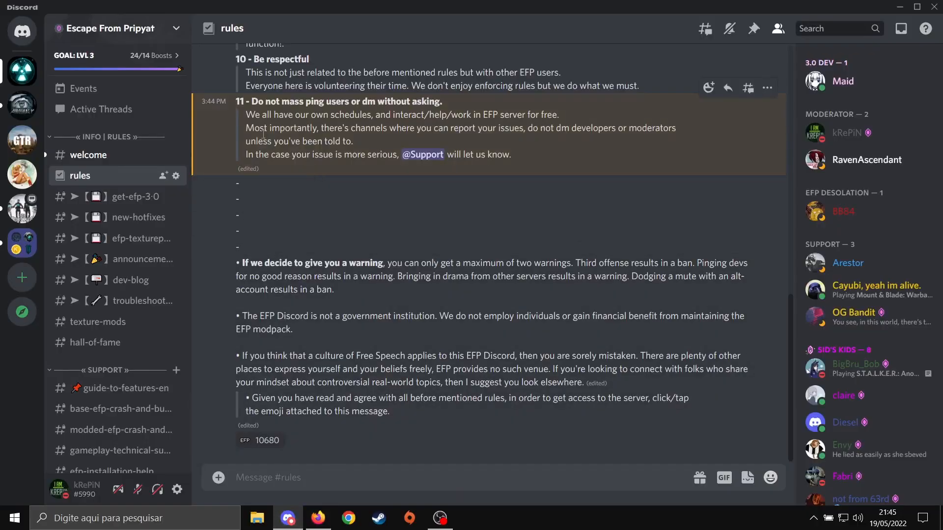
mouse_move(310, 427)
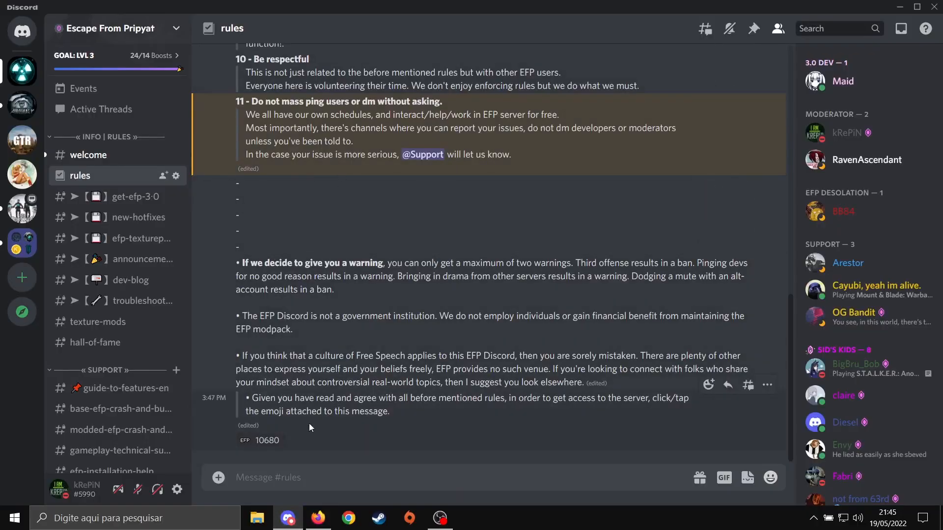
mouse_move(260, 441)
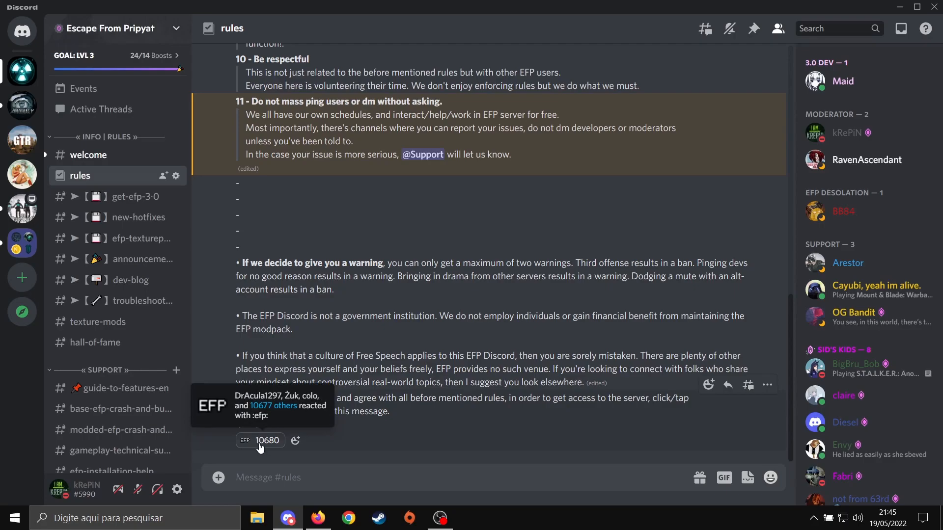
left_click(259, 440)
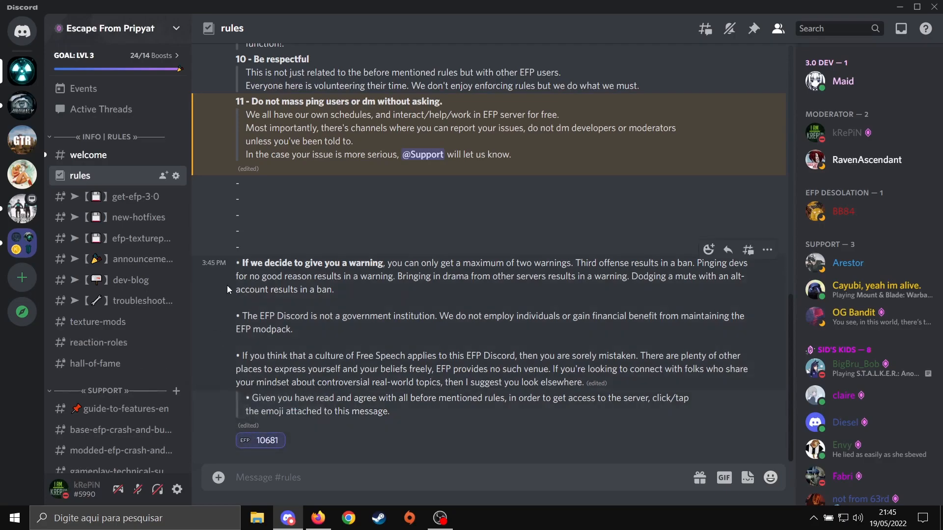
mouse_move(127, 196)
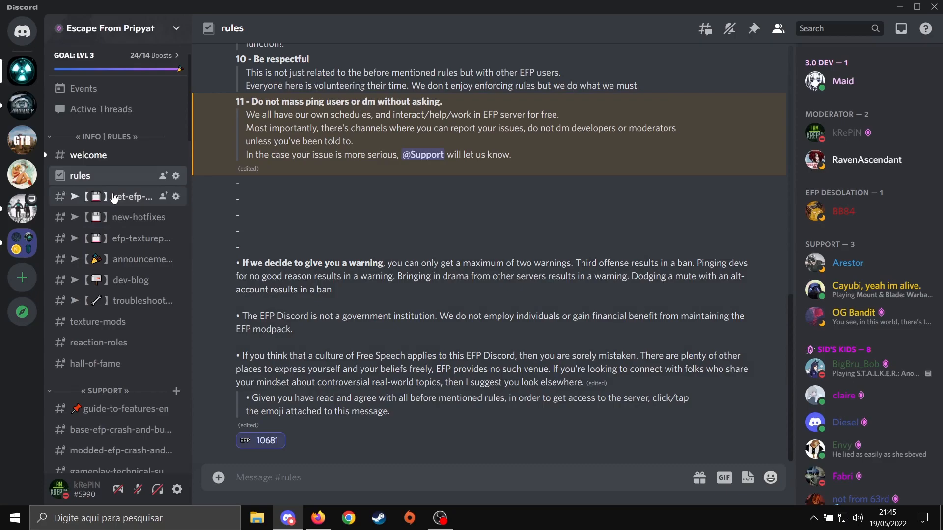
left_click(129, 197)
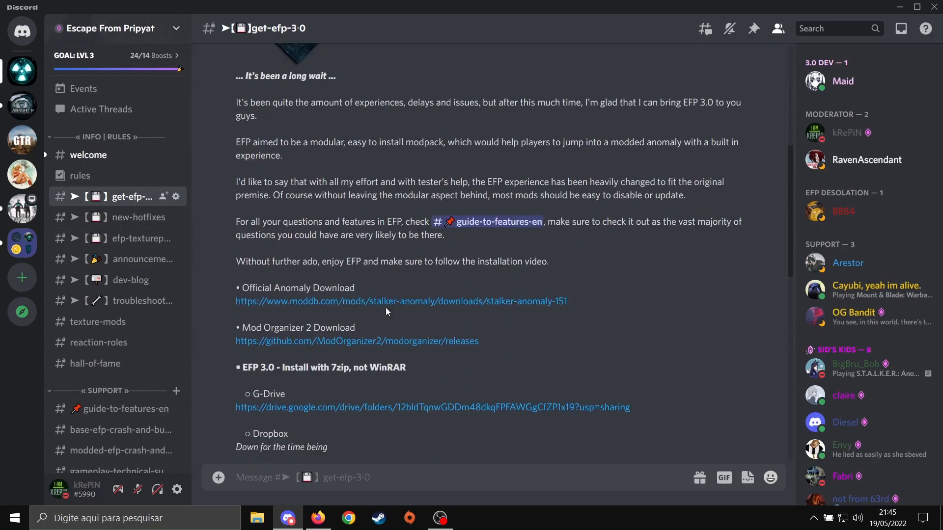
scroll("down", 3)
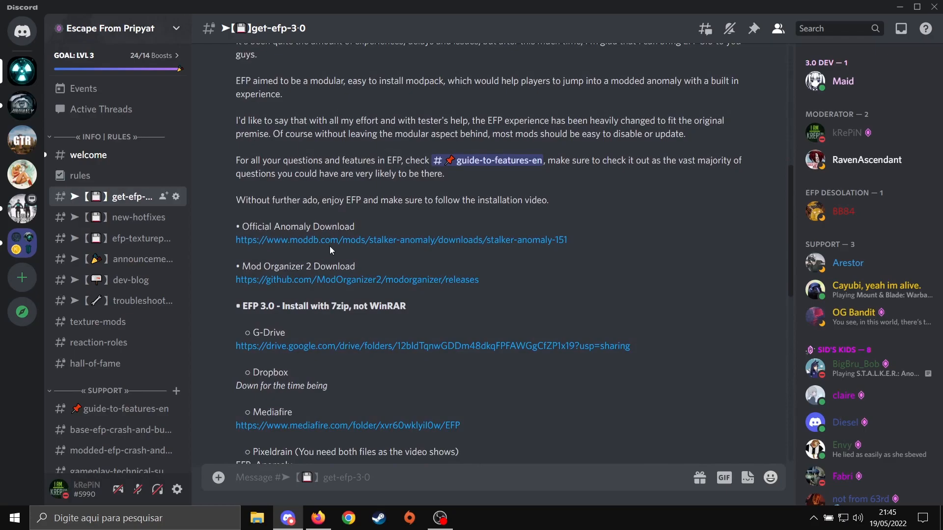
- Review the ModDB Anomaly 1.5.1 file page for Anomaly-1.5.1.2.7z (8.75 GB) and its install notes
left_click(401, 240)
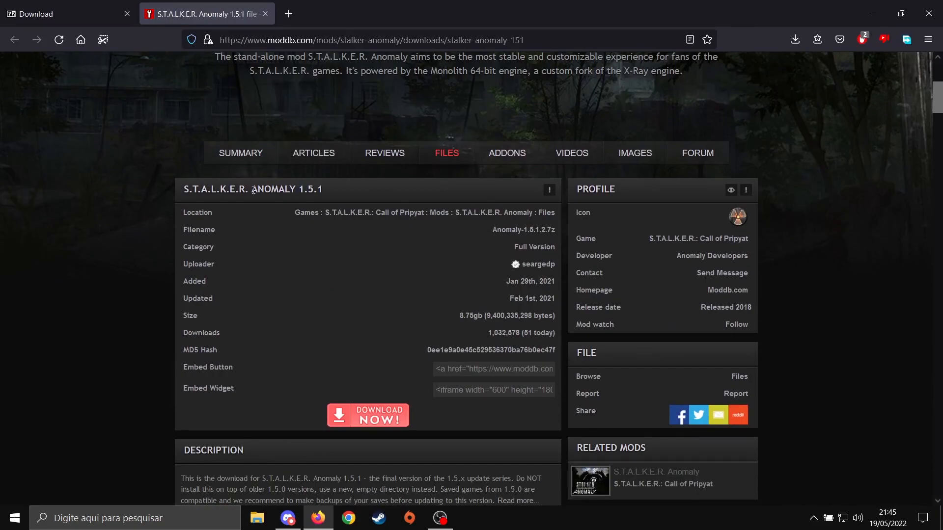
scroll("down", 3)
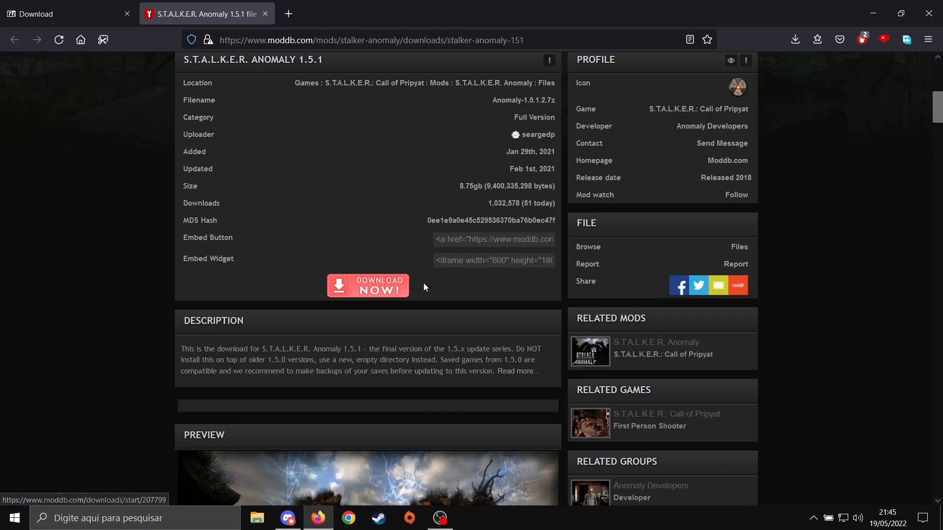
scroll("down", 3)
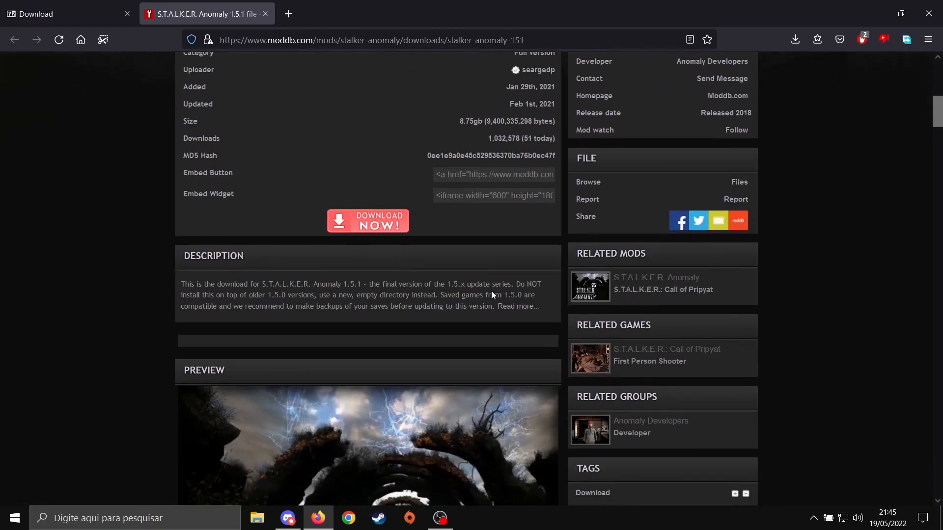
scroll("down", 3)
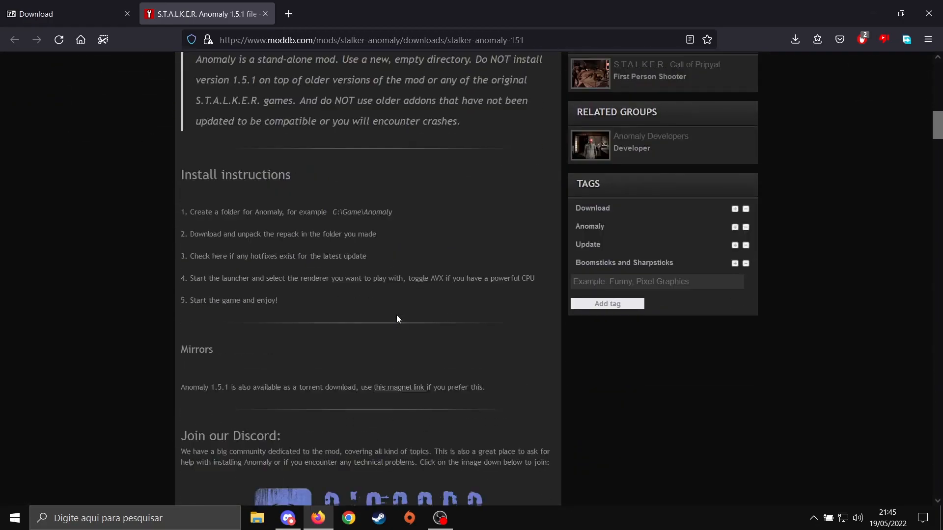
scroll("down", 3)
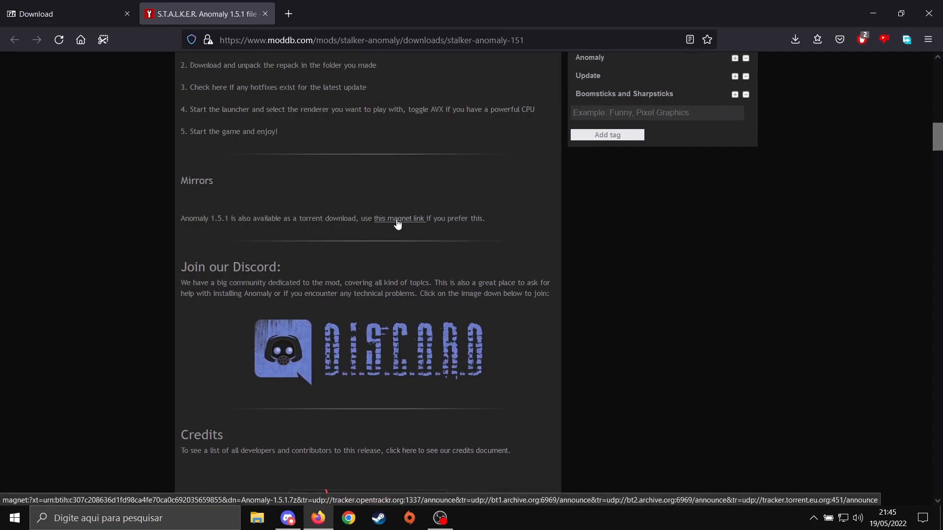
scroll("up", 3)
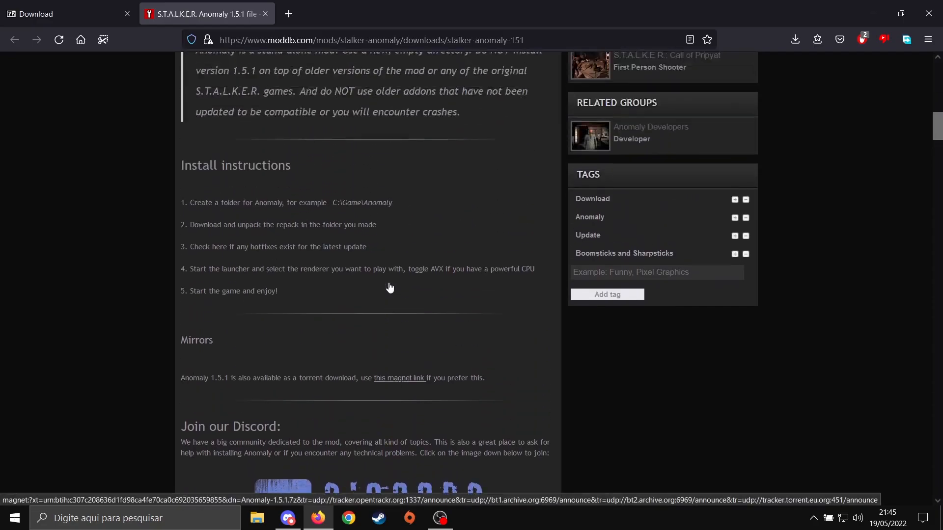
scroll("up", 3)
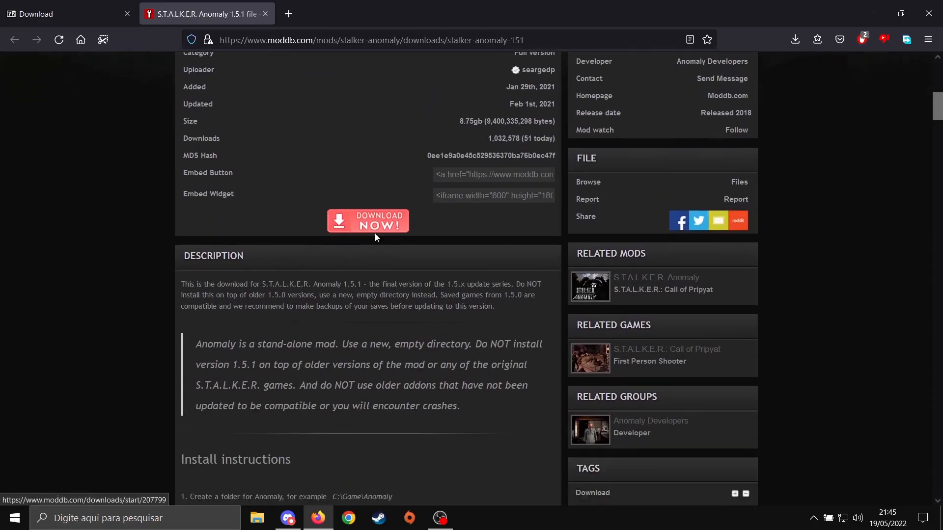
scroll("up", 3)
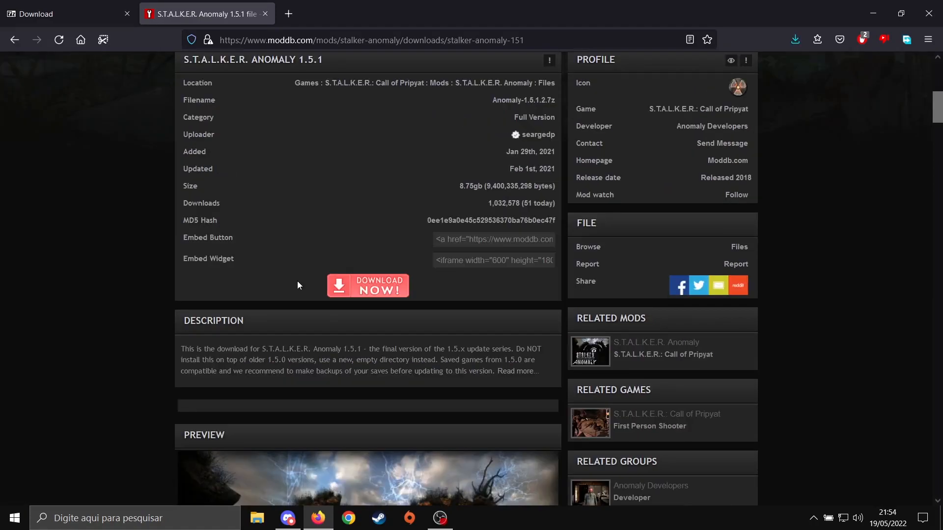
mouse_move(288, 517)
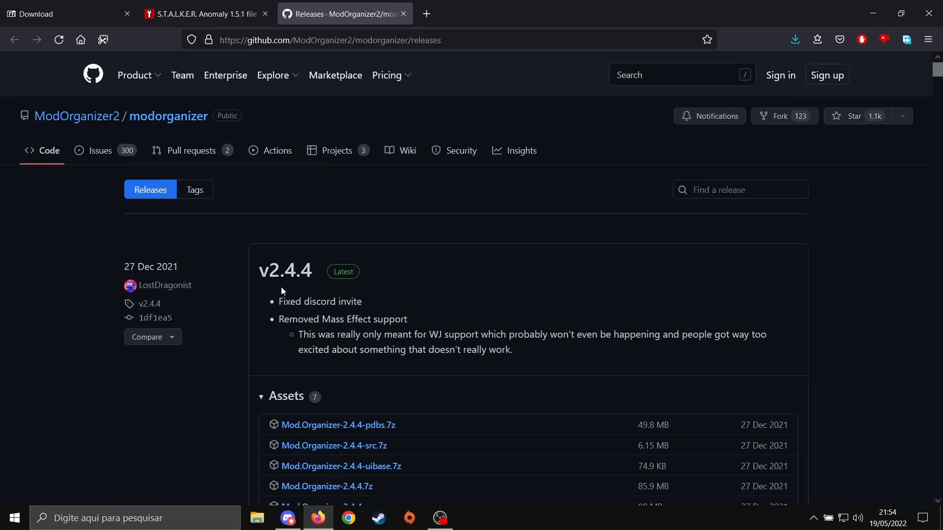
mouse_move(295, 285)
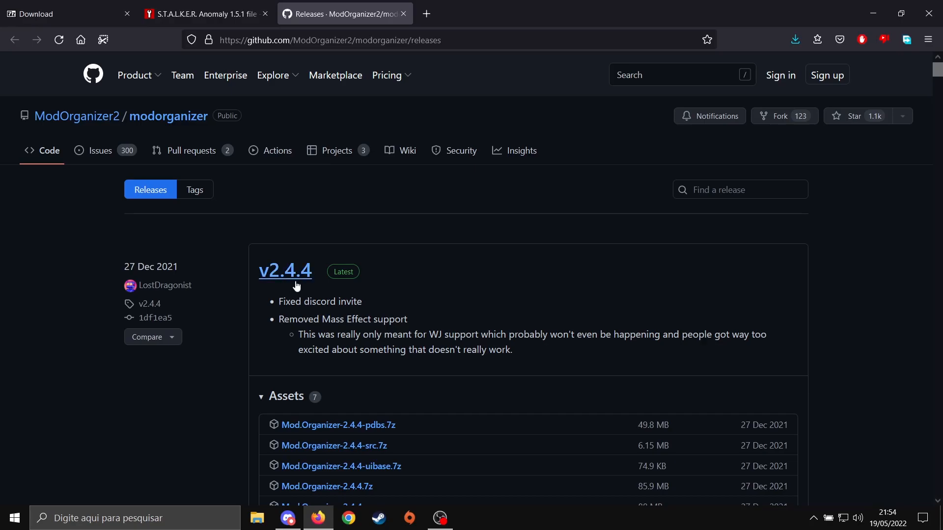
- Download Mod.Organizer-2.4.4.7z from the GitHub releases Assets and return to the Discord instructions
scroll("down", 3)
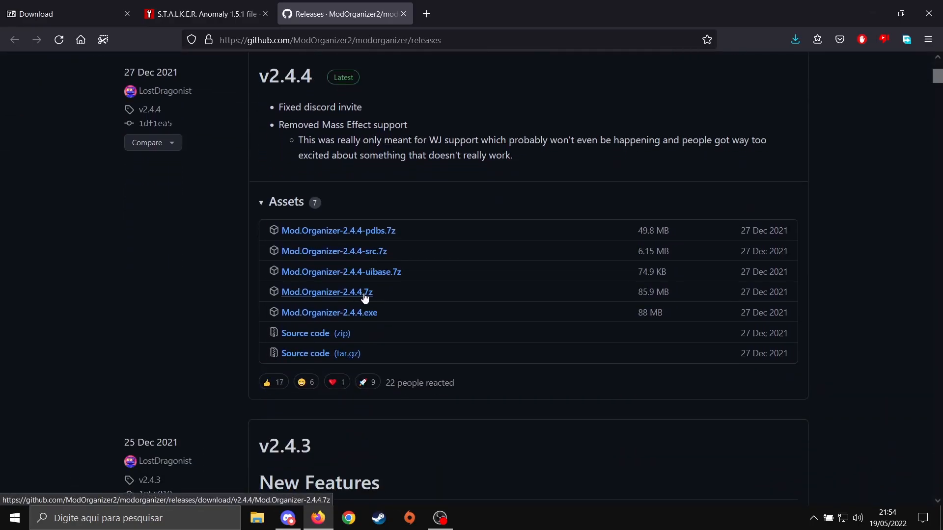
left_click(326, 292)
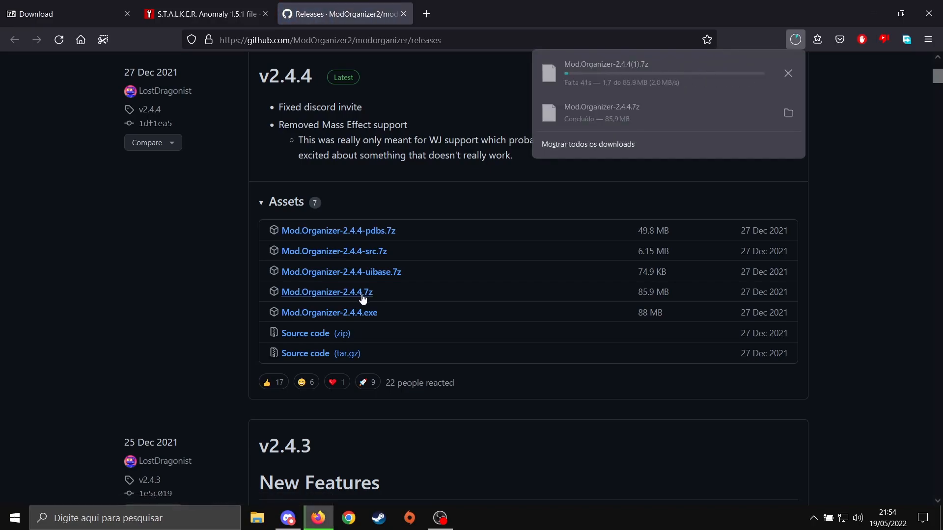
left_click(287, 517)
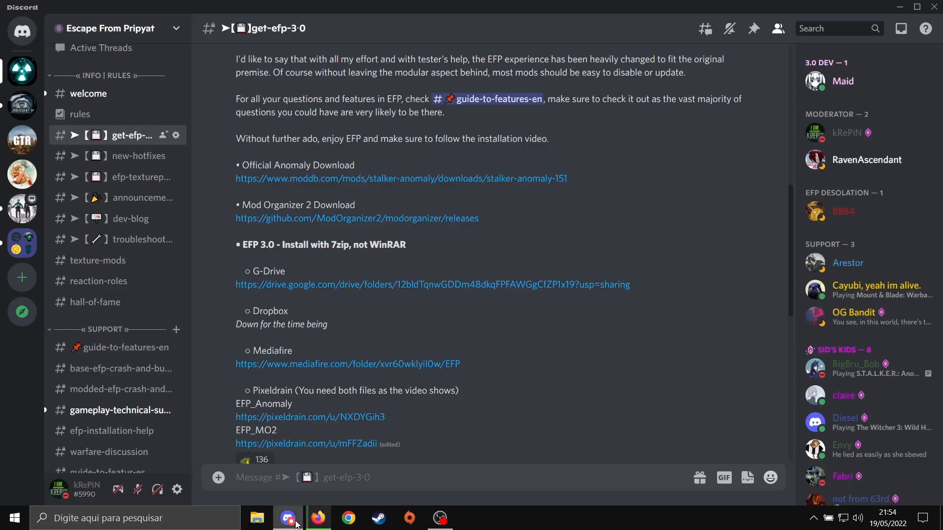
mouse_move(351, 284)
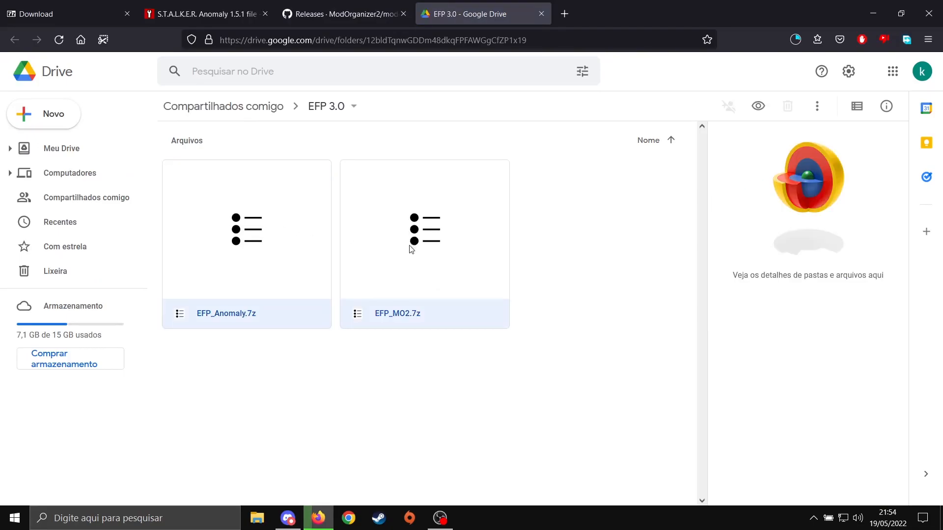
- Bring up the actions for EFP_MO2.7z in the shared Google Drive EFP 3.0 folder
right_click(424, 240)
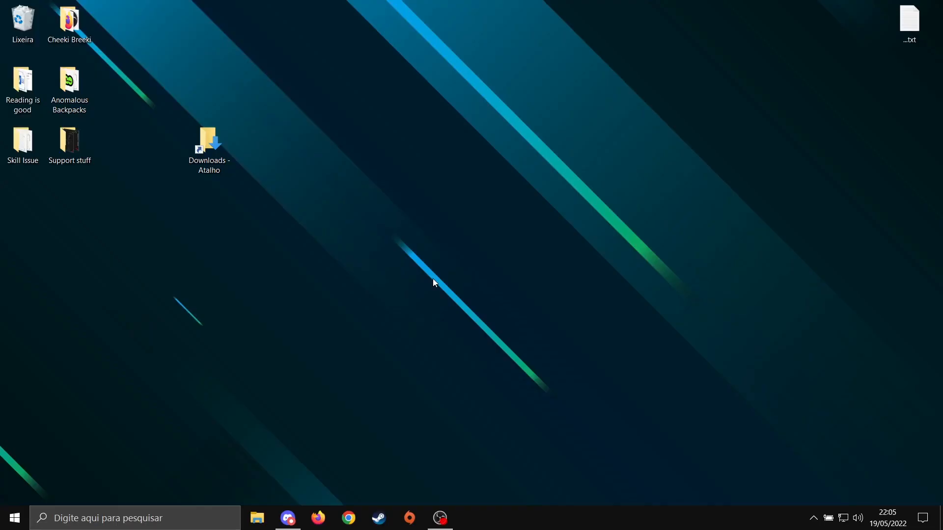
mouse_move(257, 517)
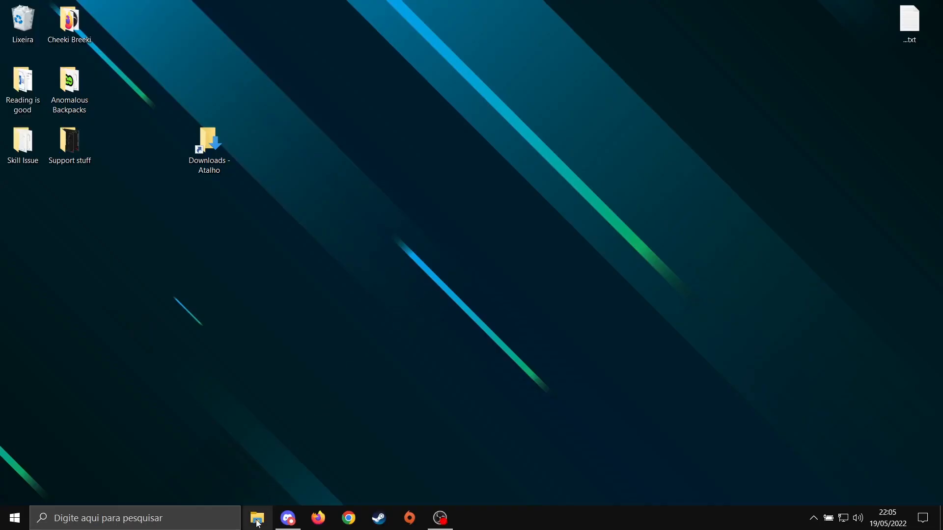
- Create folders EFP and MO2 at the root of drive C: and enter the EFP folder
left_click(256, 518)
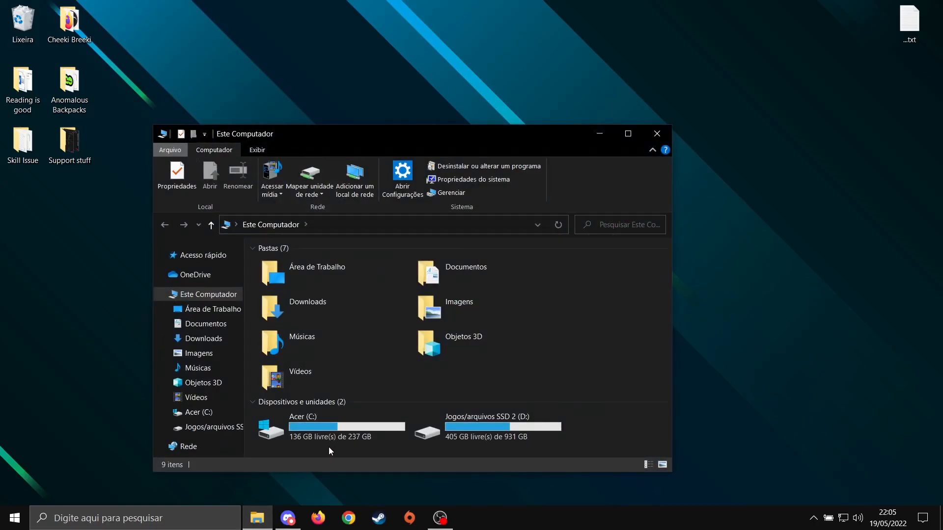
mouse_move(318, 452)
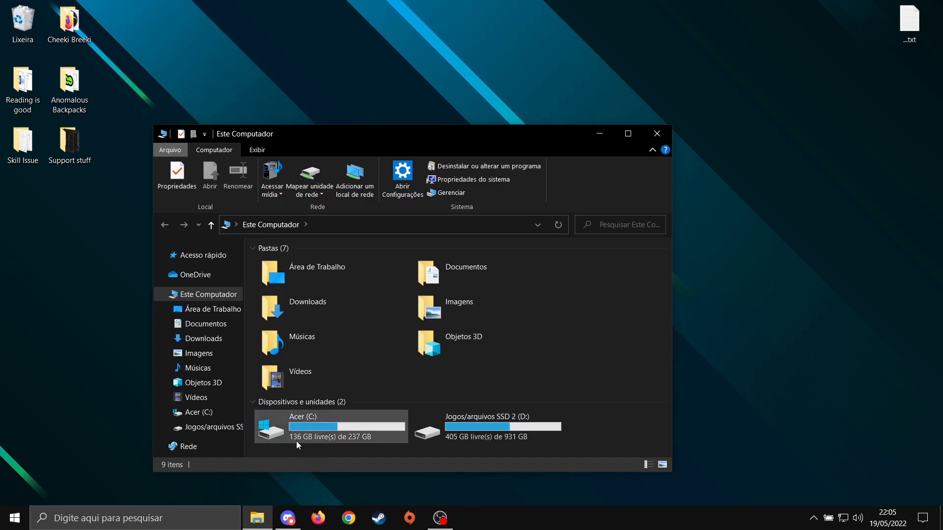
double_click(302, 417)
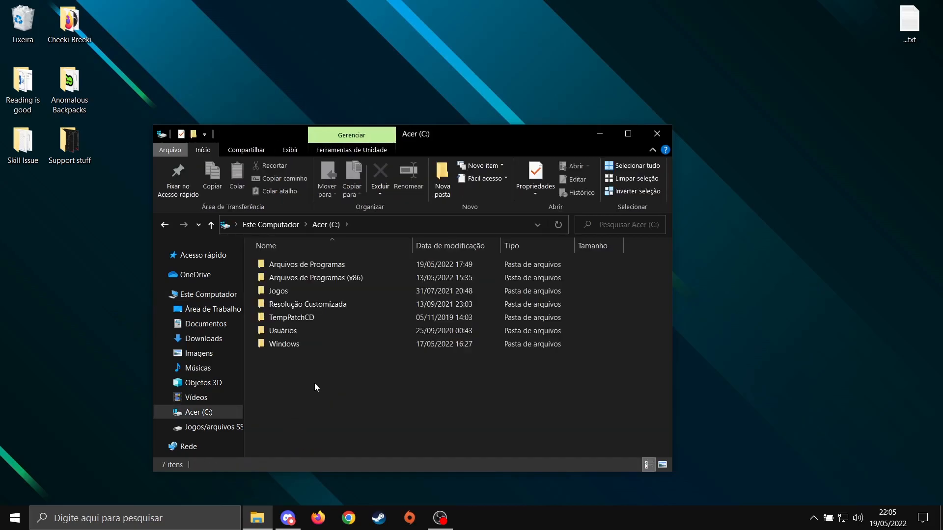
left_click(442, 175)
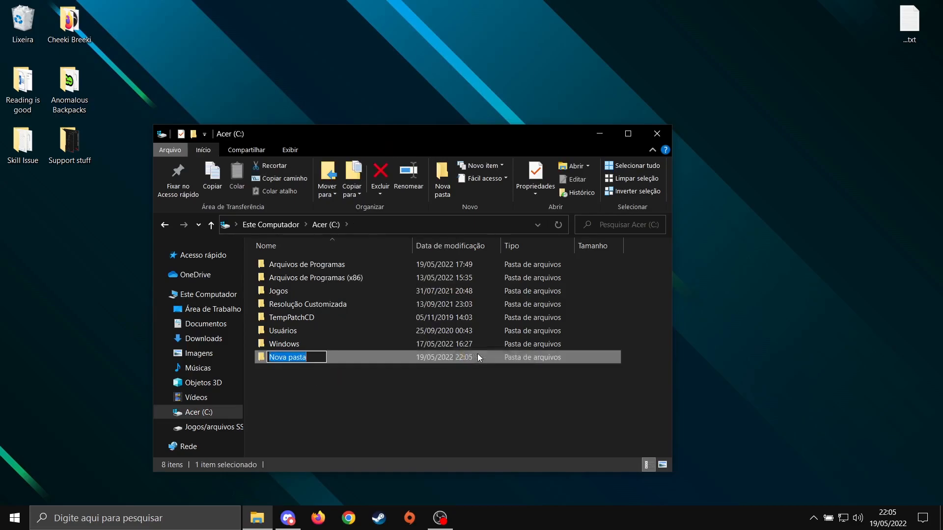
type("EFP")
type("MO2")
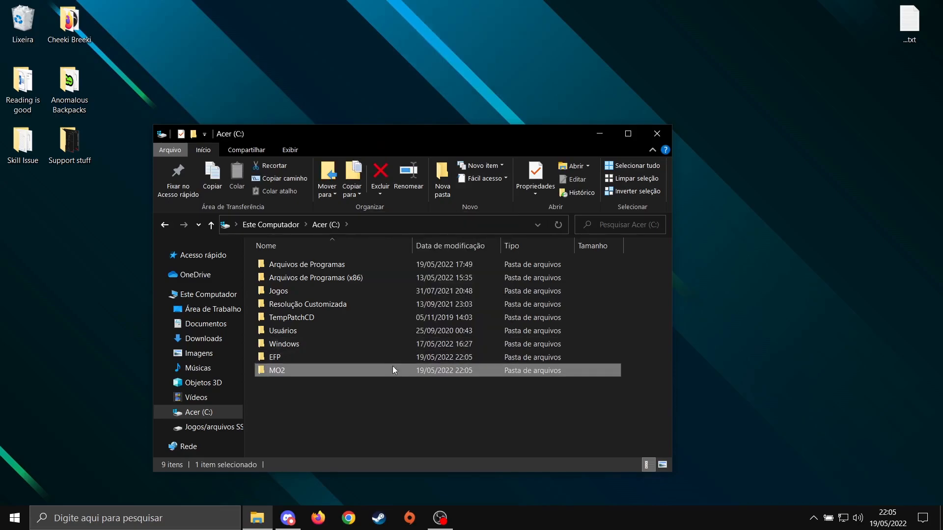
mouse_move(322, 387)
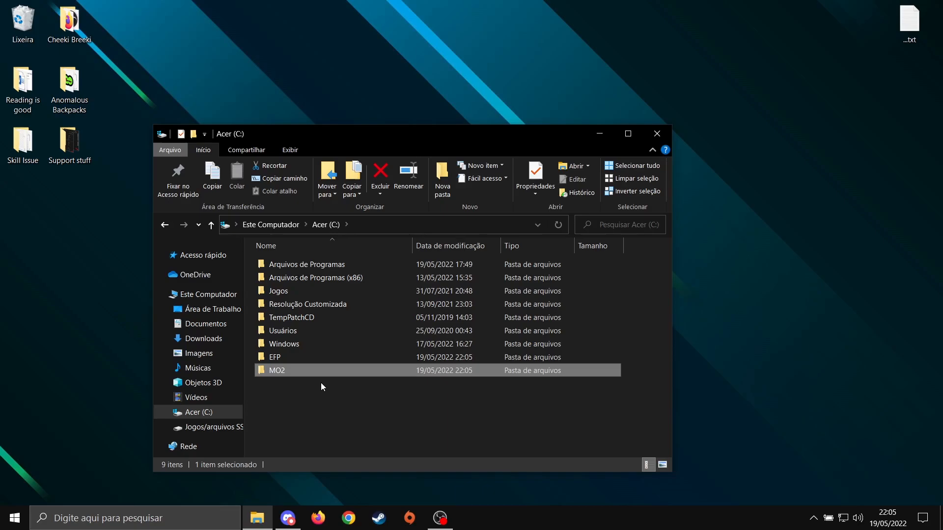
left_click(294, 356)
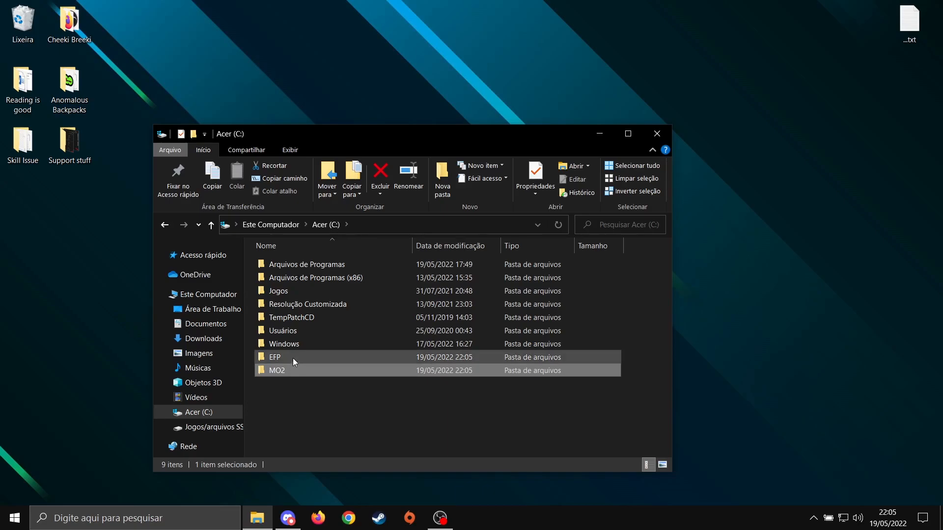
double_click(274, 356)
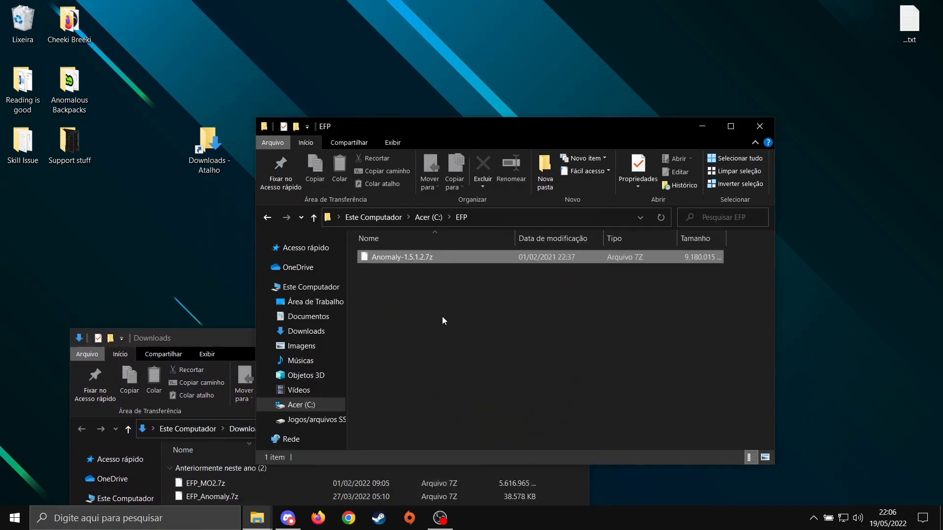
- Extract Anomaly-1.5.1.2.7z into C:\EFP with 7-Zip and start AnomalyLauncher.exe
right_click(401, 256)
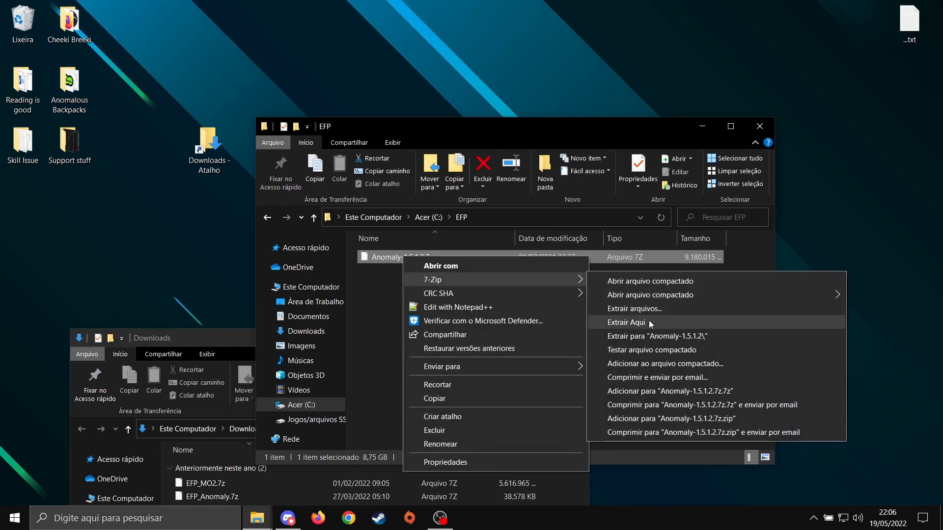
left_click(628, 322)
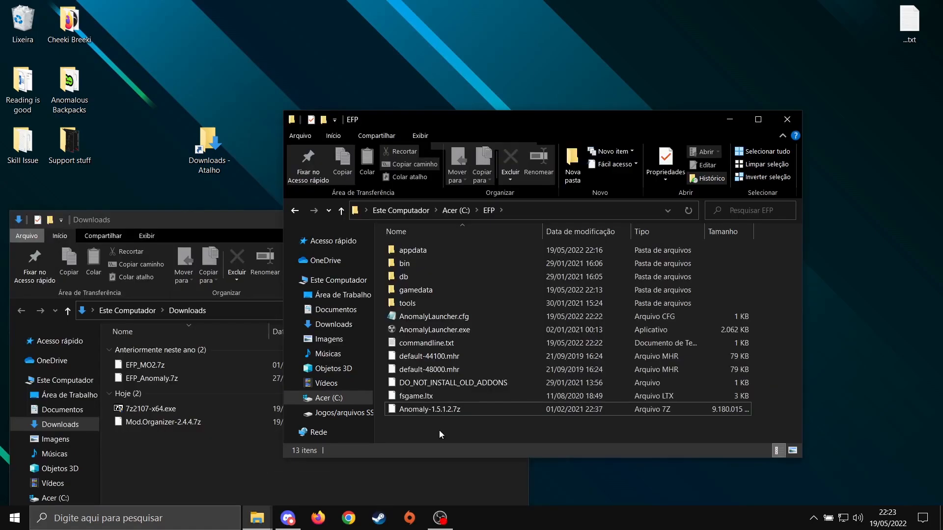
mouse_move(448, 409)
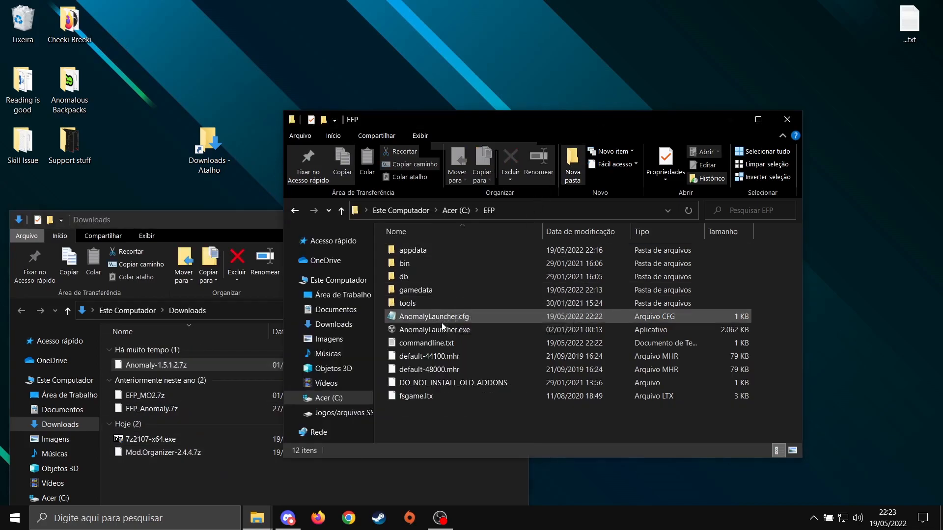
double_click(434, 330)
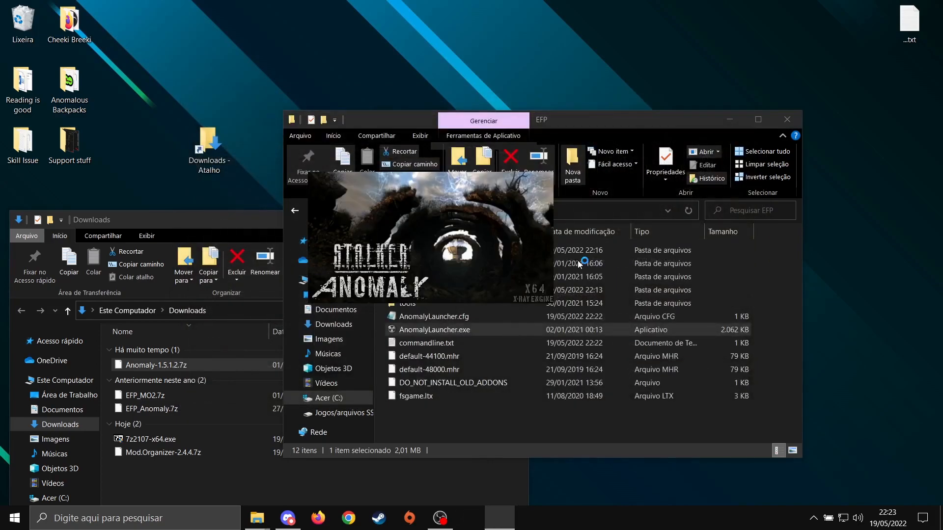
- Run Anomaly once to its main menu and exit back to Windows
double_click(433, 330)
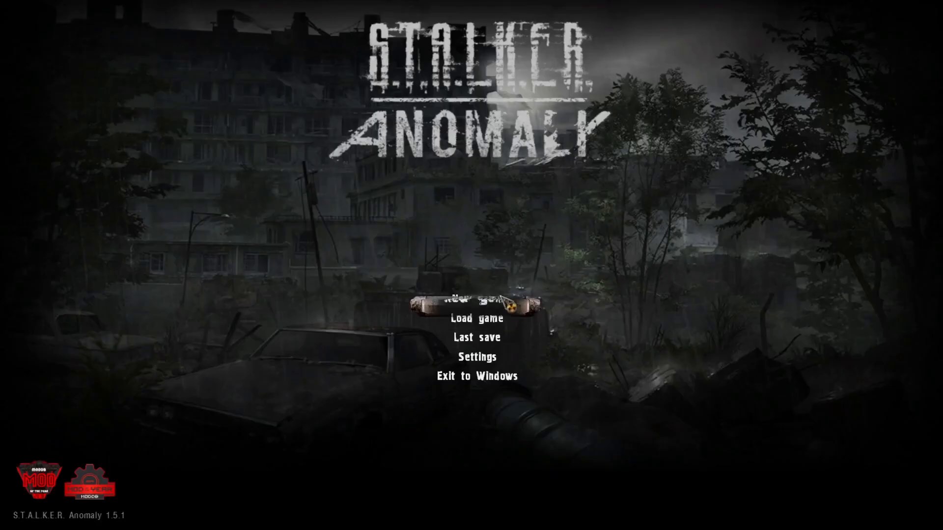
left_click(478, 376)
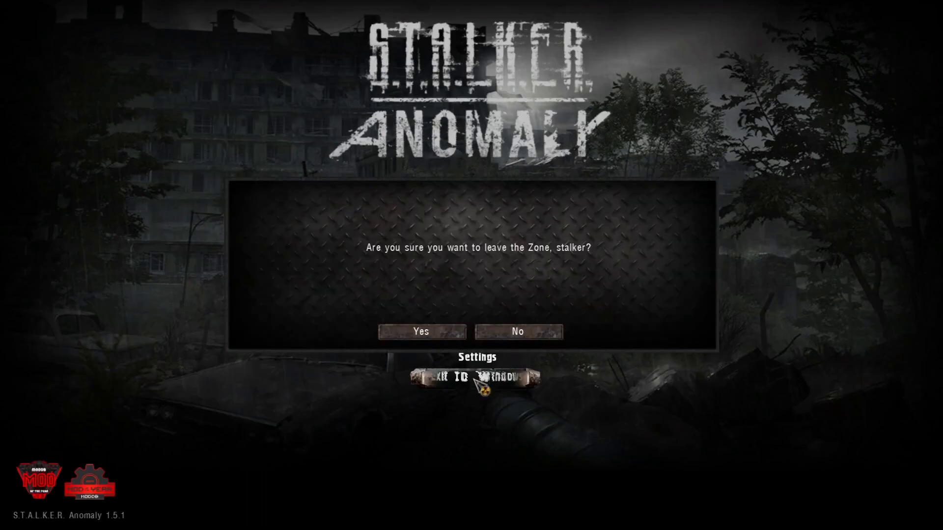
left_click(421, 331)
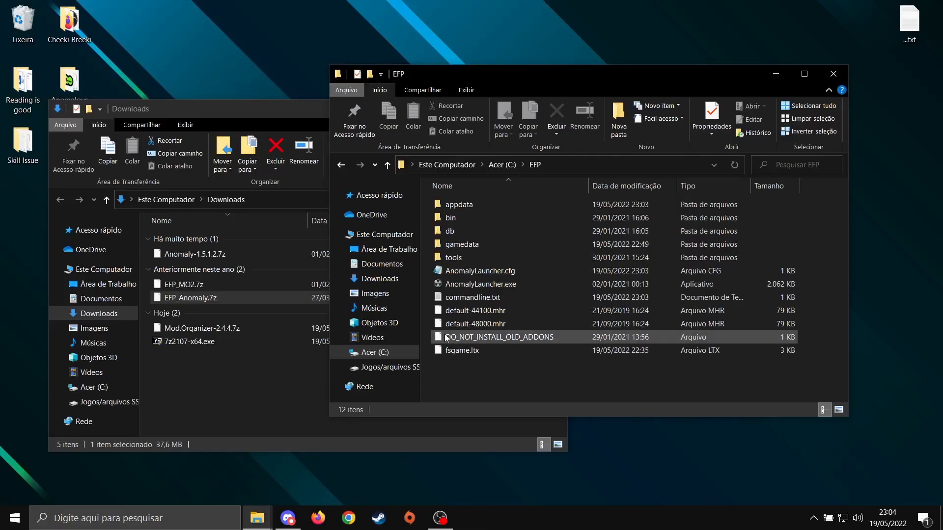
- Extract EFP_Anomaly.7z over the Anomaly files in C:\EFP, keeping the archive in Downloads
left_click(192, 298)
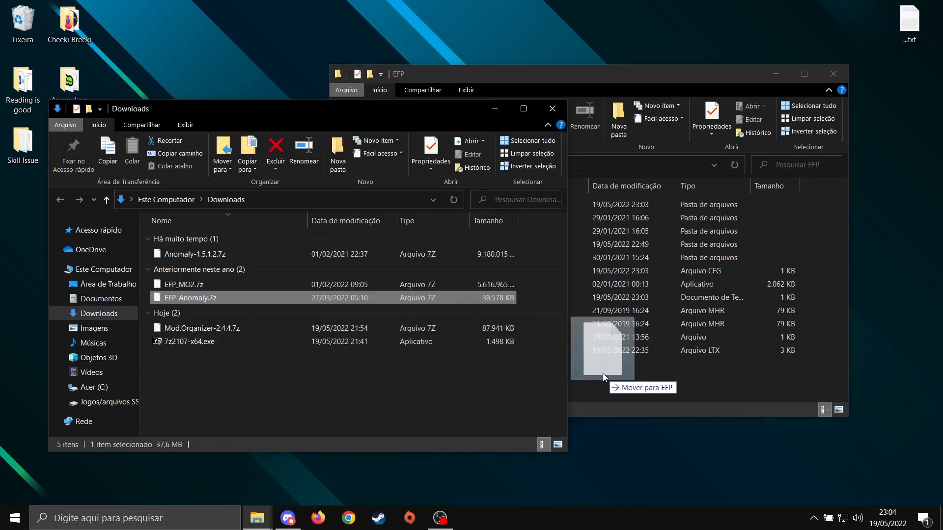
right_click(476, 363)
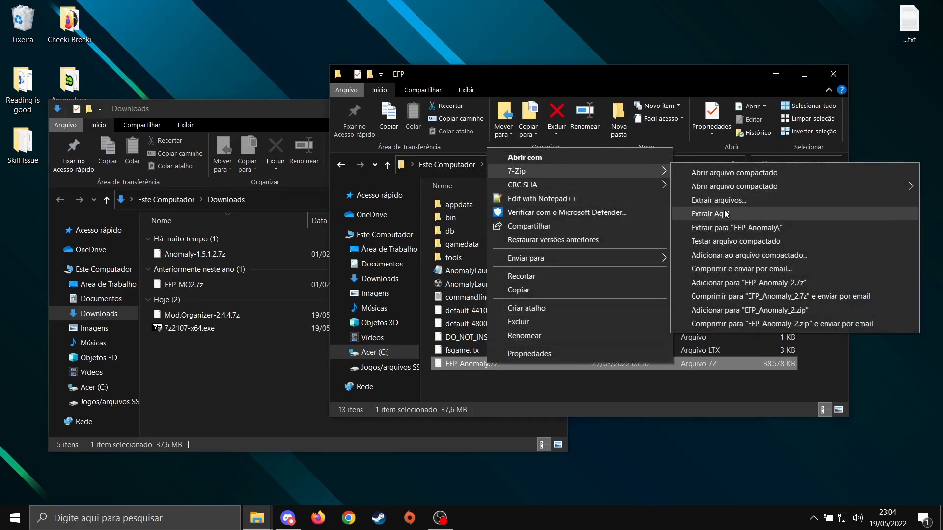
left_click(712, 213)
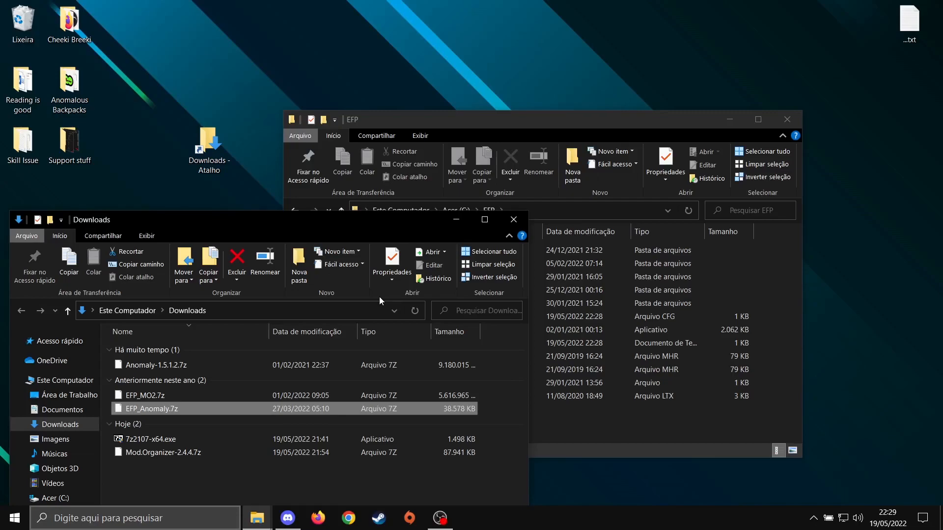
mouse_move(390, 271)
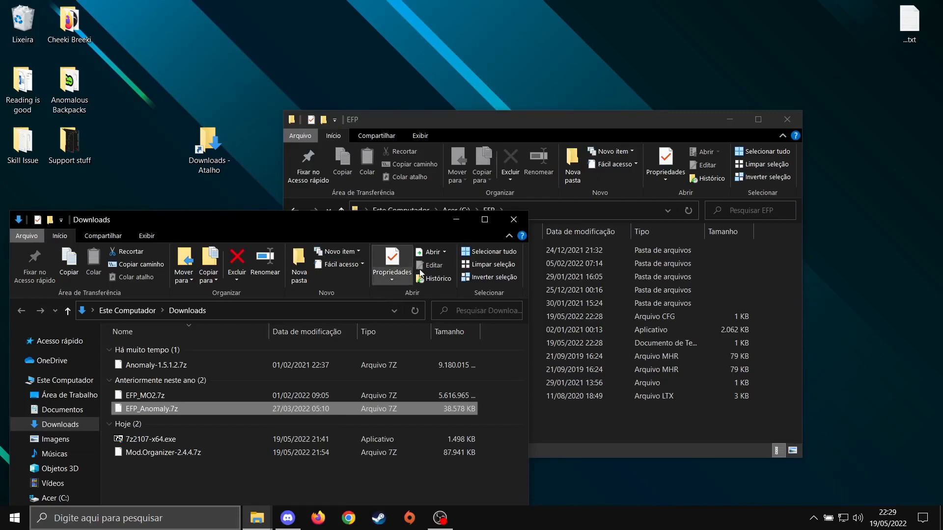
left_click(488, 209)
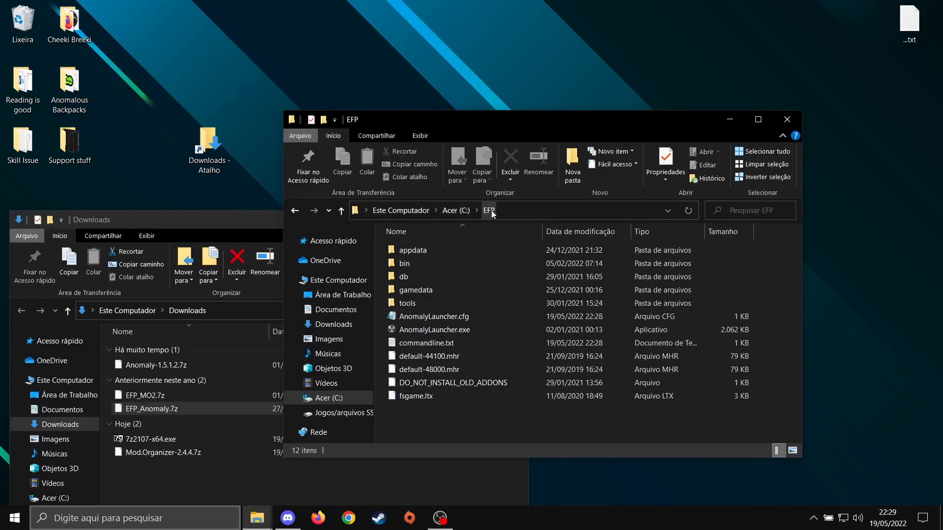
- Extract Mod.Organizer-2.4.4.7z into C:\MO2 and pick up EFP_MO2.7z from Downloads
left_click(456, 210)
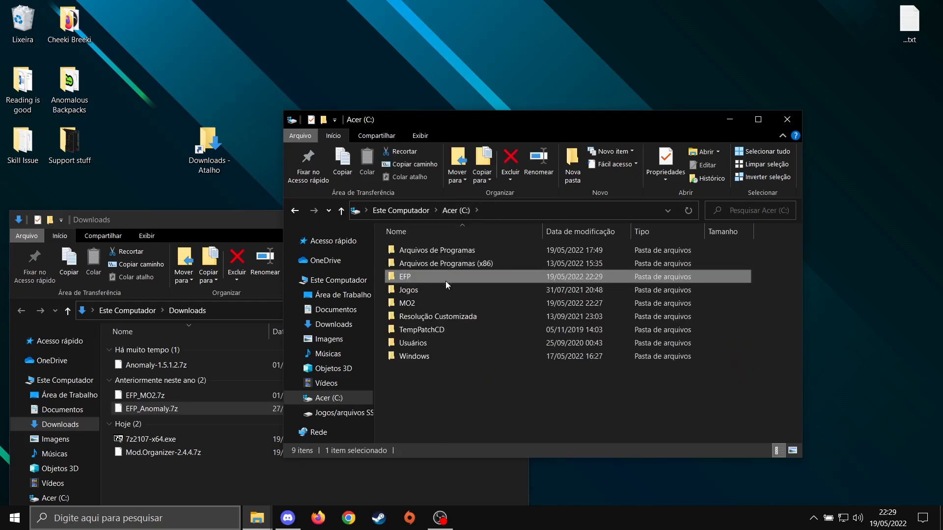
double_click(407, 303)
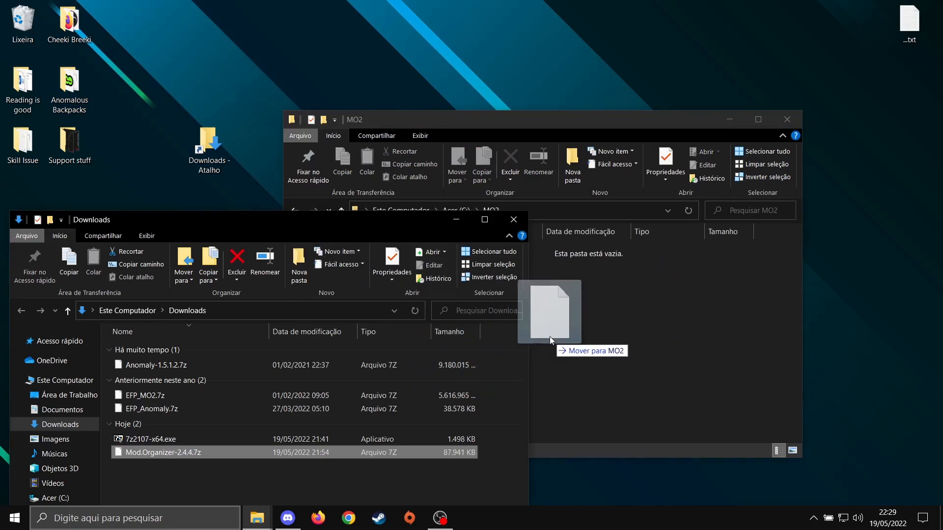
right_click(433, 250)
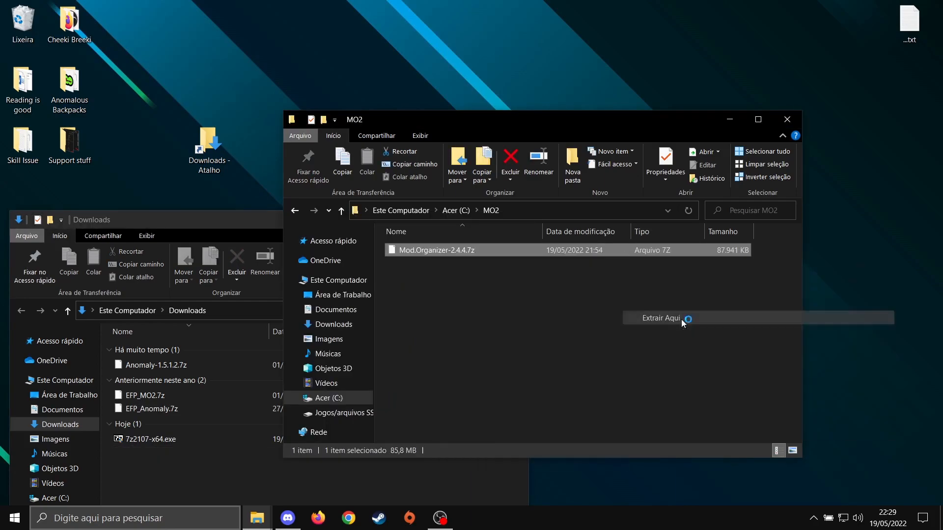
left_click(661, 318)
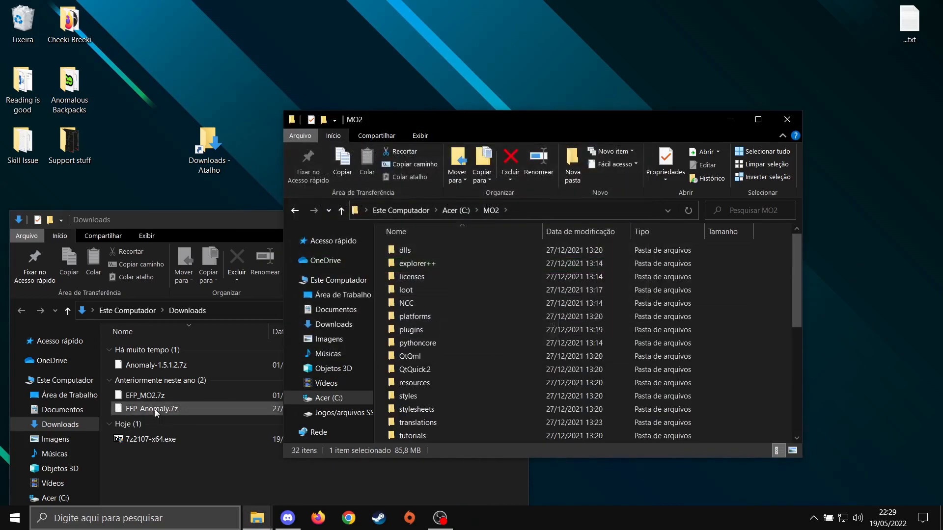
left_click(144, 395)
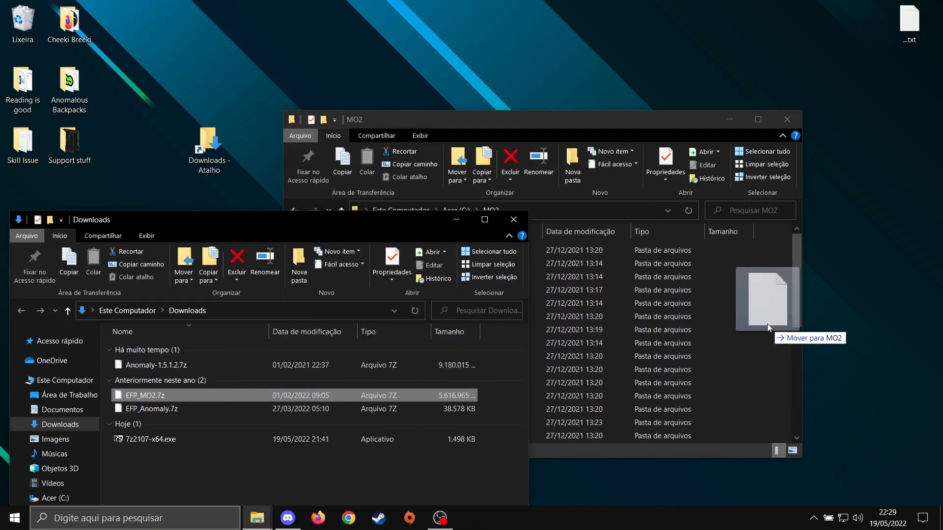
- Extract EFP_MO2.7z in place inside C:\MO2 via 7-Zip > Extrair Aqui
right_click(421, 436)
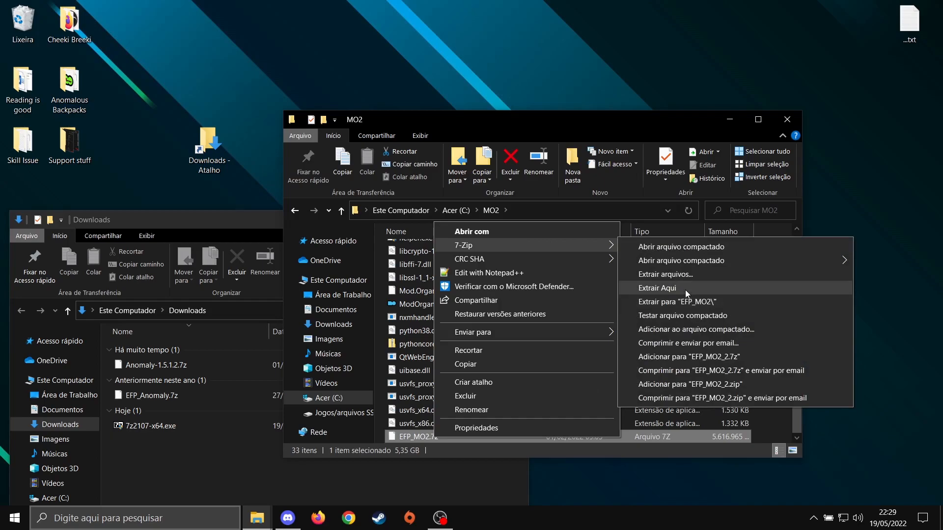
left_click(656, 288)
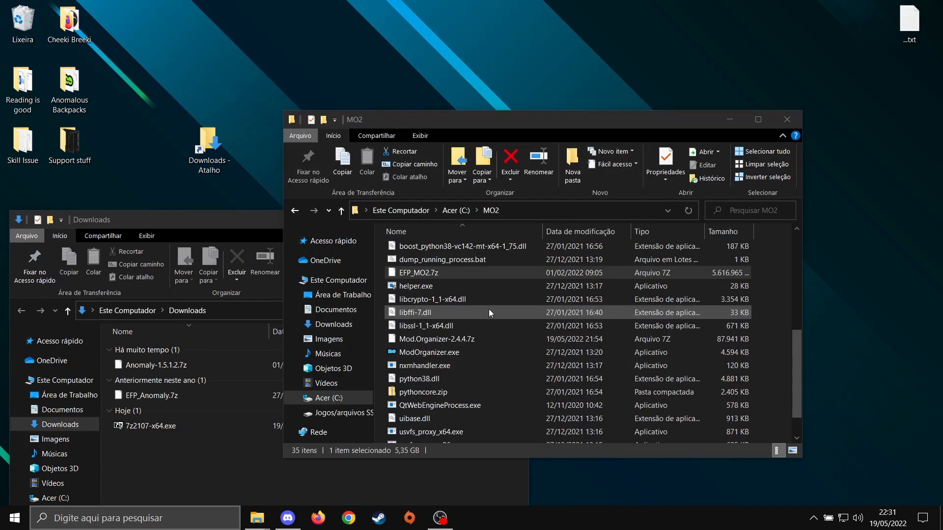
- Move both archives back to Downloads, then select ModOrganizer.exe in C:\MO2
scroll("up", 3)
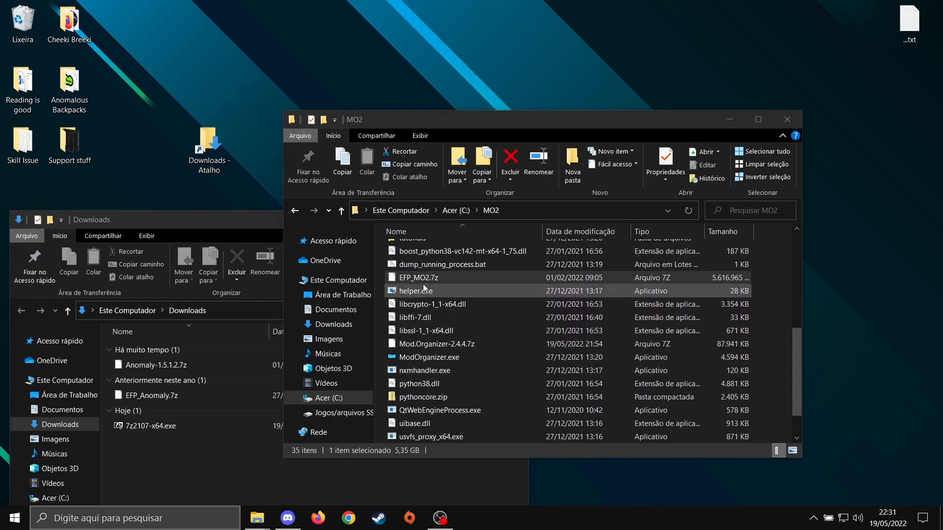
left_click(435, 344)
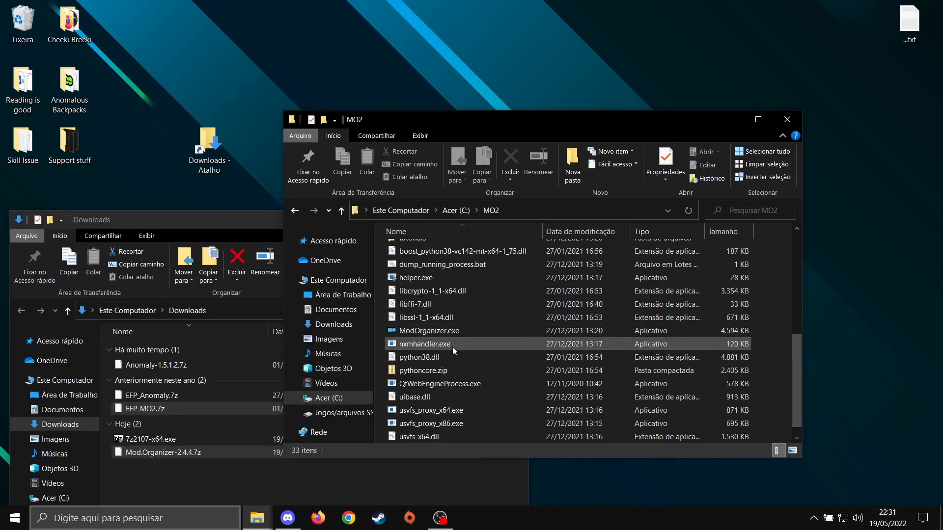
mouse_move(428, 331)
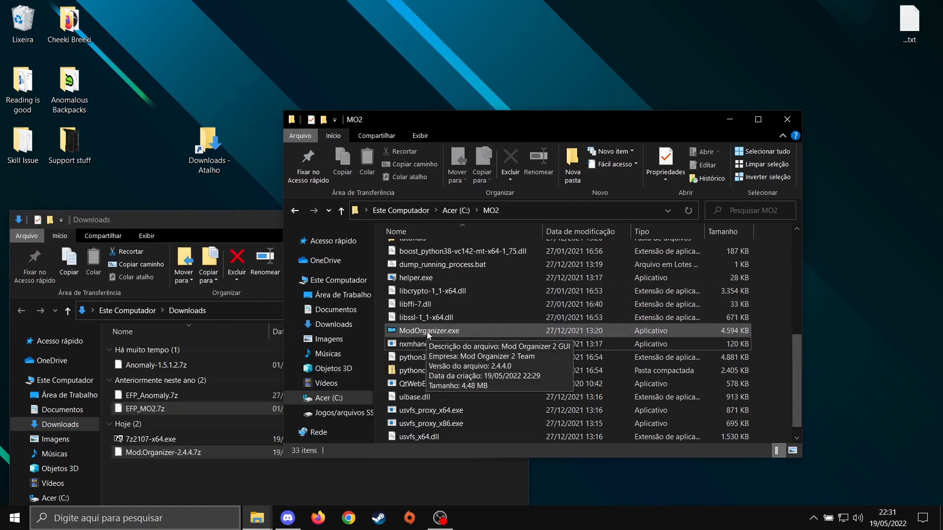
left_click(429, 331)
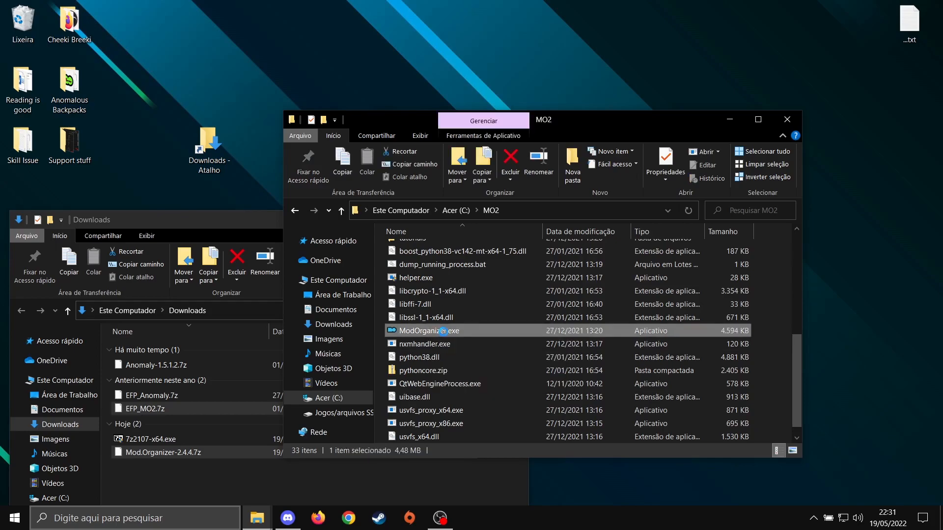
right_click(429, 330)
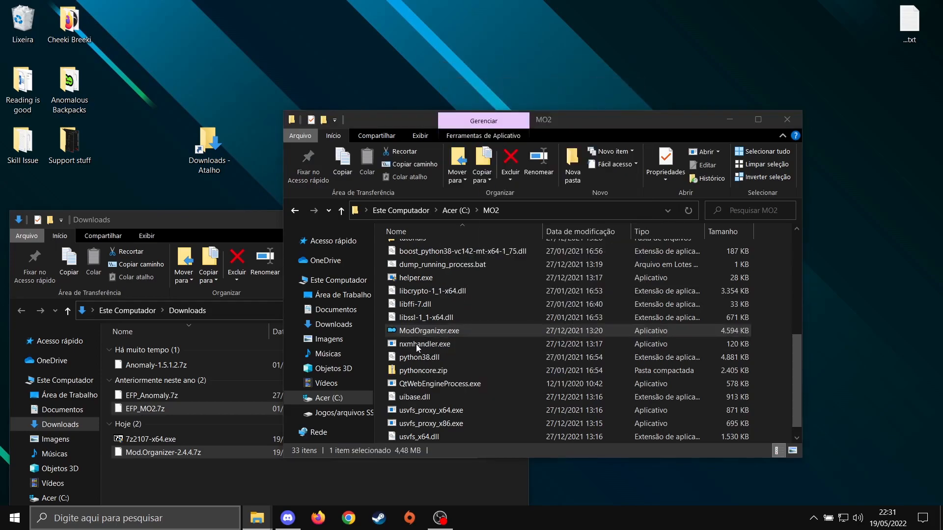
mouse_move(429, 331)
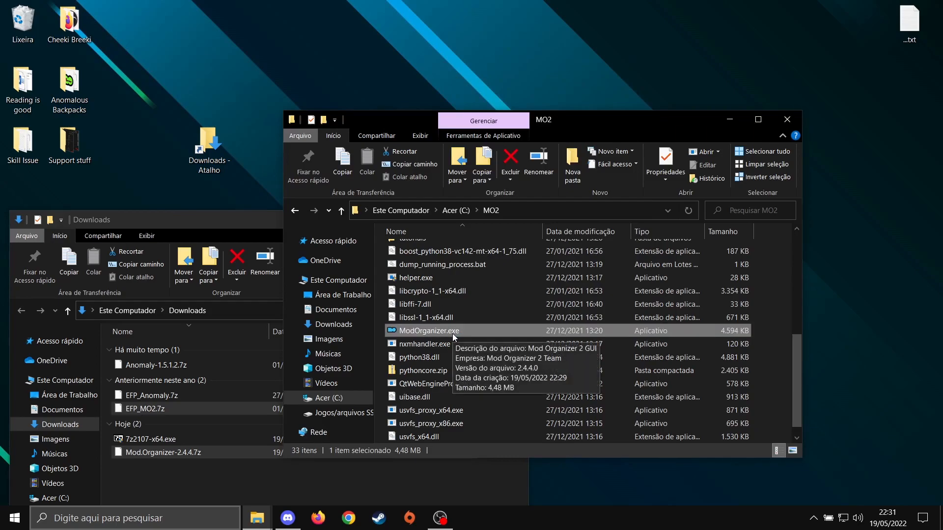
- Launch ModOrganizer.exe and begin creating a new instance
double_click(428, 330)
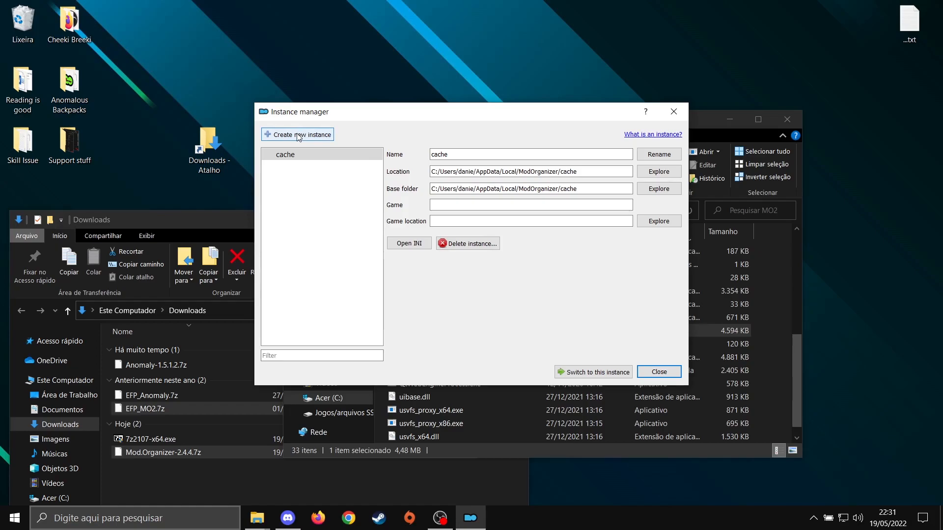
left_click(296, 135)
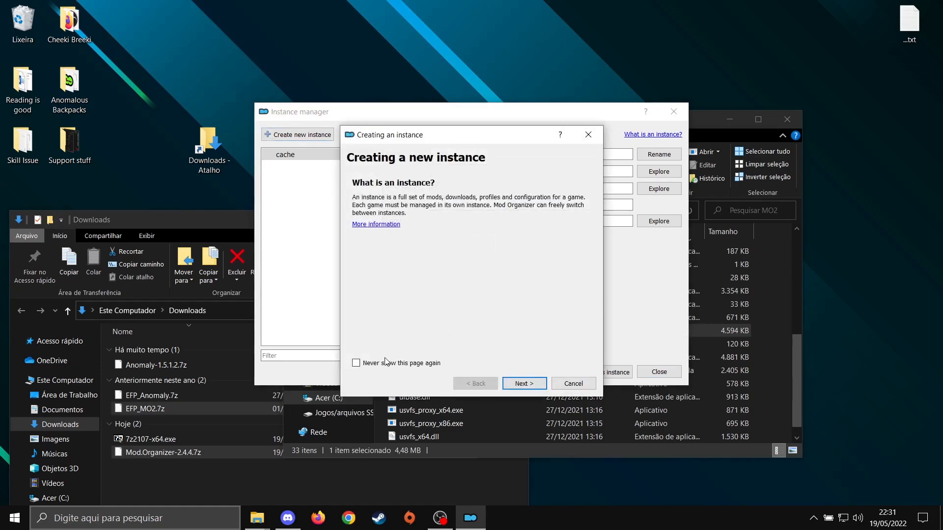
left_click(523, 383)
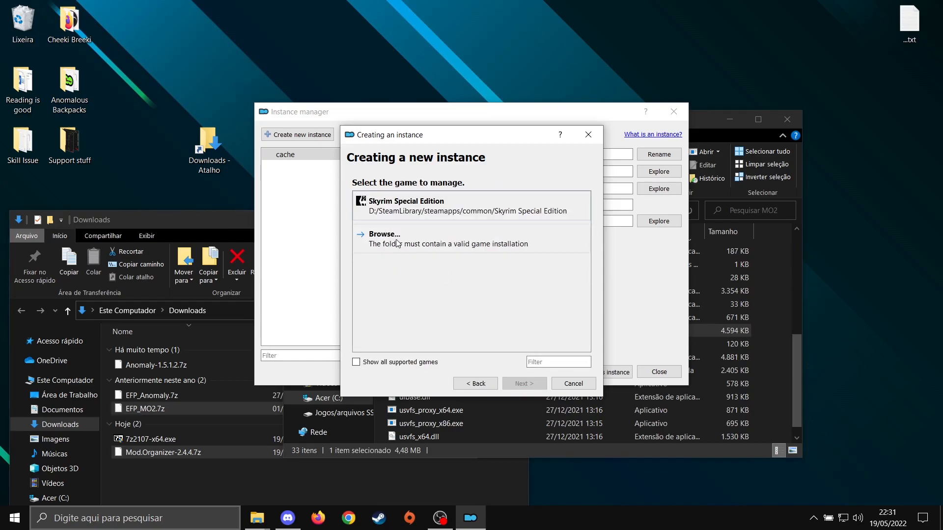
- Browse to C:\EFP and choose it as the game installation folder
left_click(383, 233)
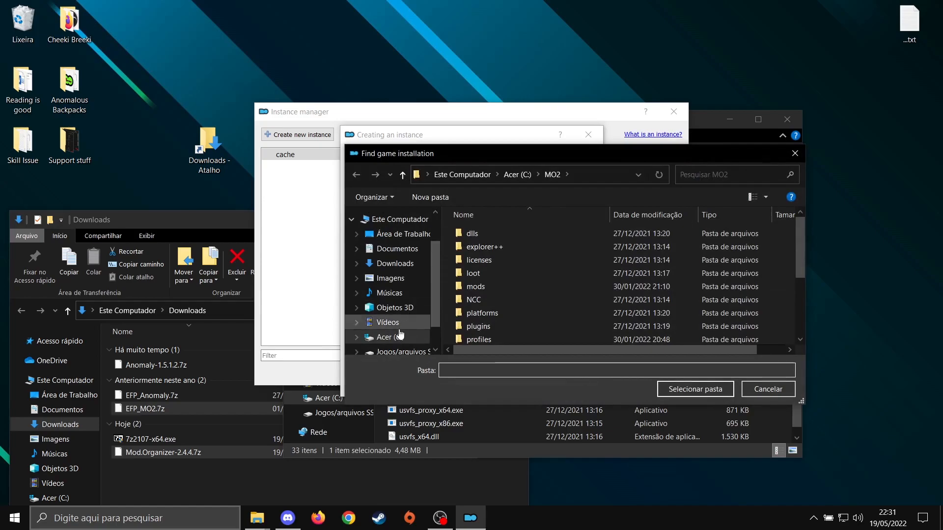
left_click(516, 175)
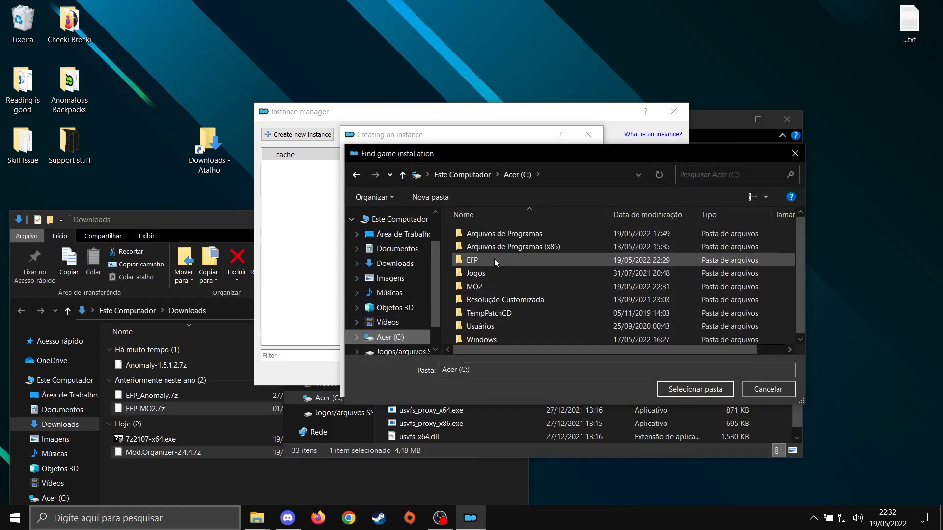
double_click(472, 259)
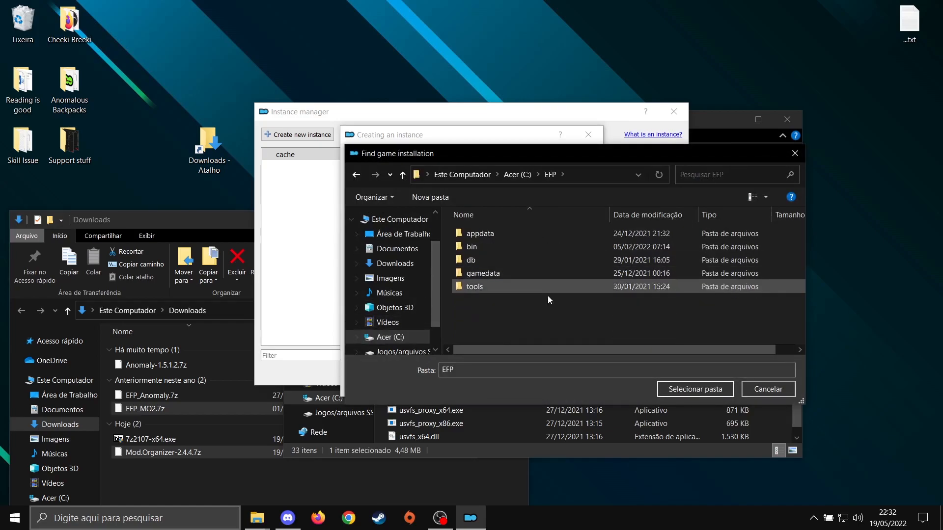
left_click(694, 389)
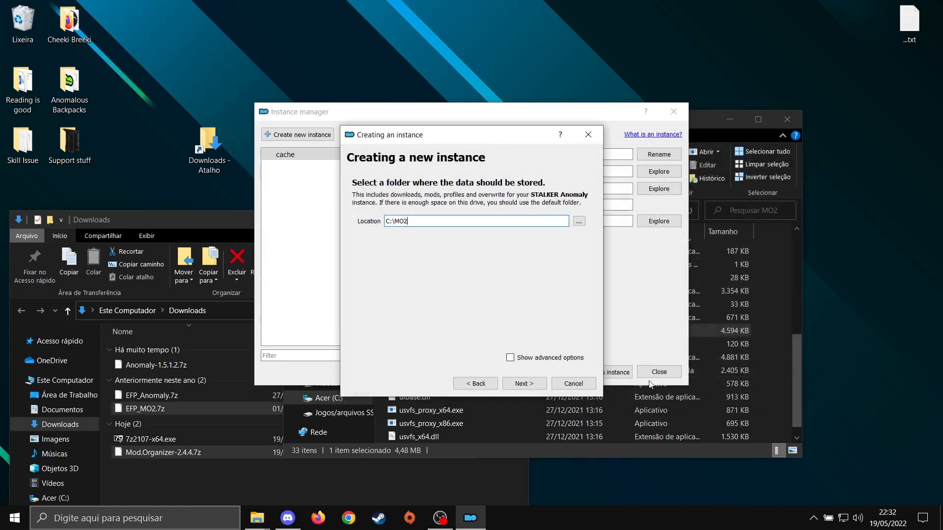
- Accept the default C:\MO2 data folders and finish, launching the new STALKER Anomaly instance
left_click(510, 358)
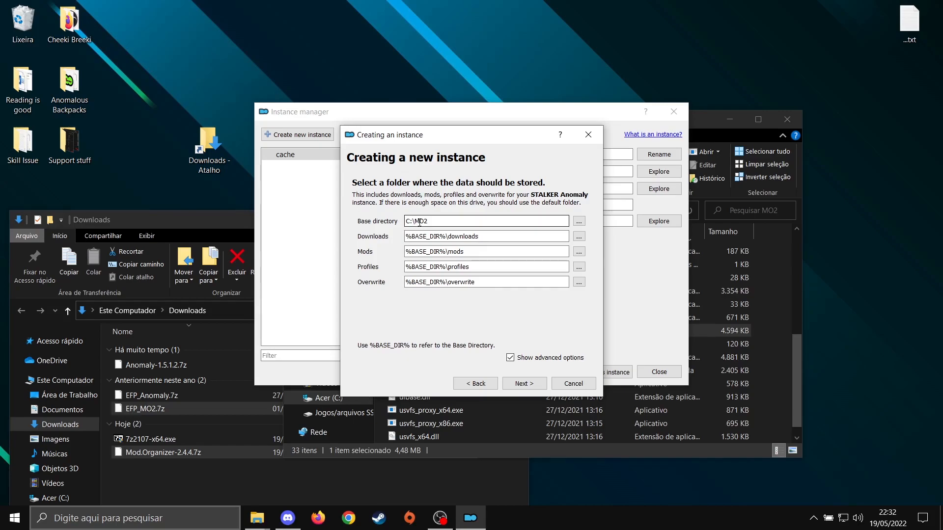
mouse_move(510, 336)
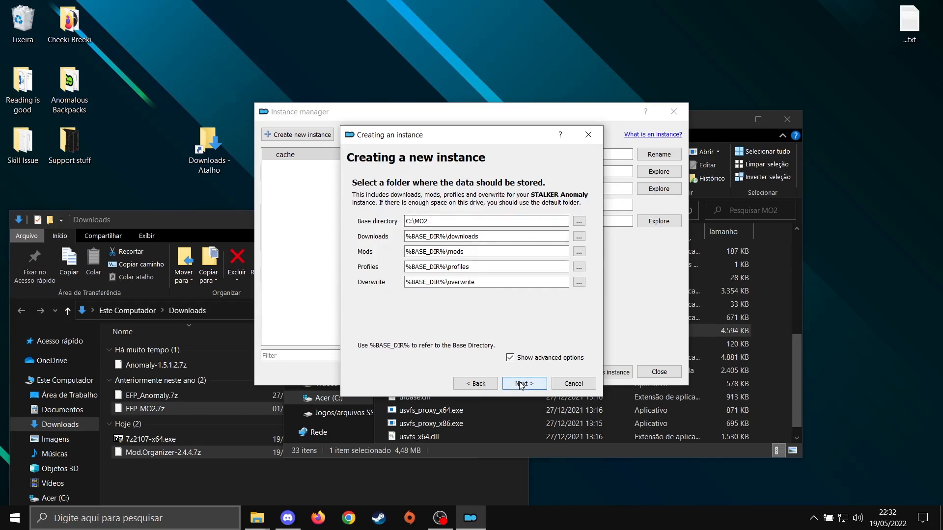
left_click(522, 384)
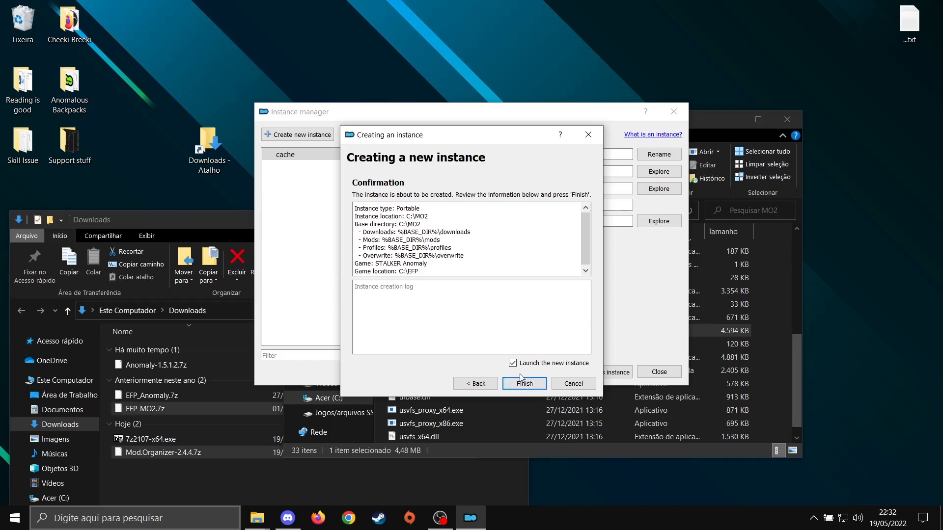
left_click(524, 383)
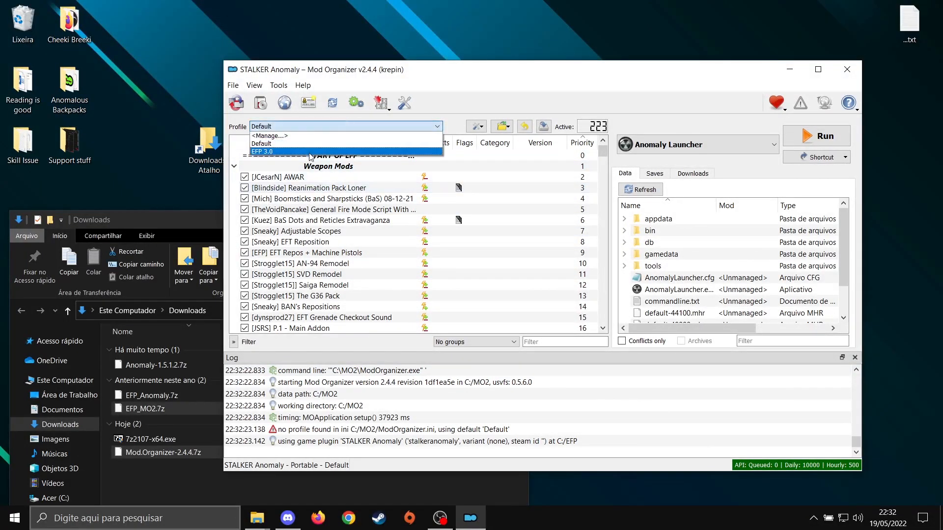
- Switch the active profile to EFP 3.0
left_click(264, 151)
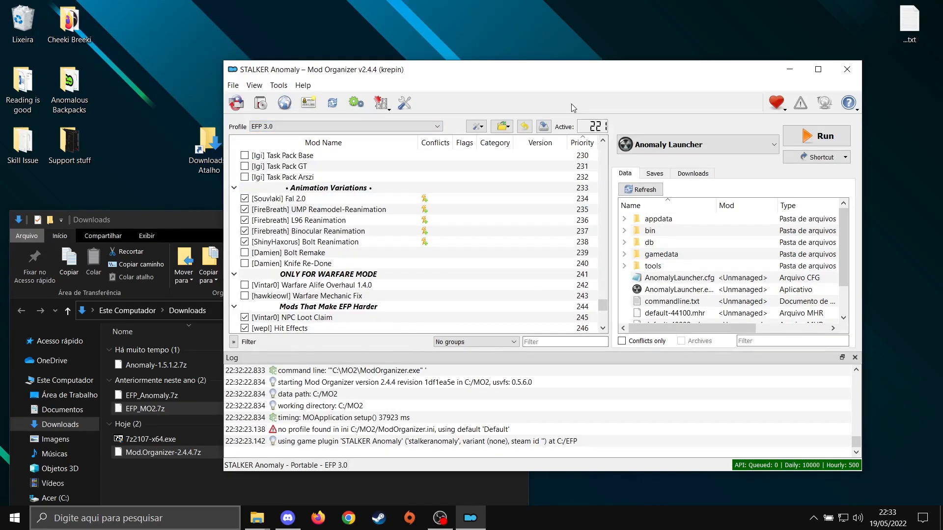
left_click(288, 517)
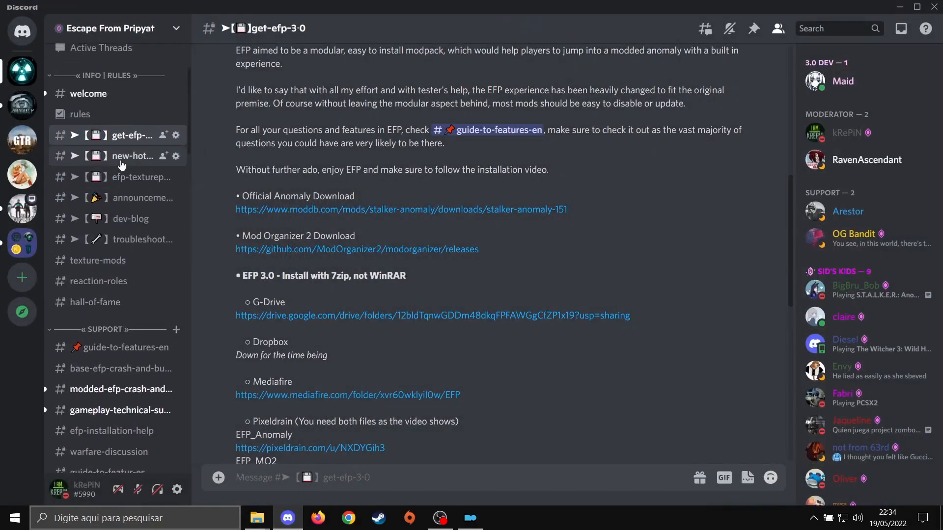
- Download EFP_3_U1.7z from the new-hotfixes channel, accepting the dangerous-download warning
left_click(133, 156)
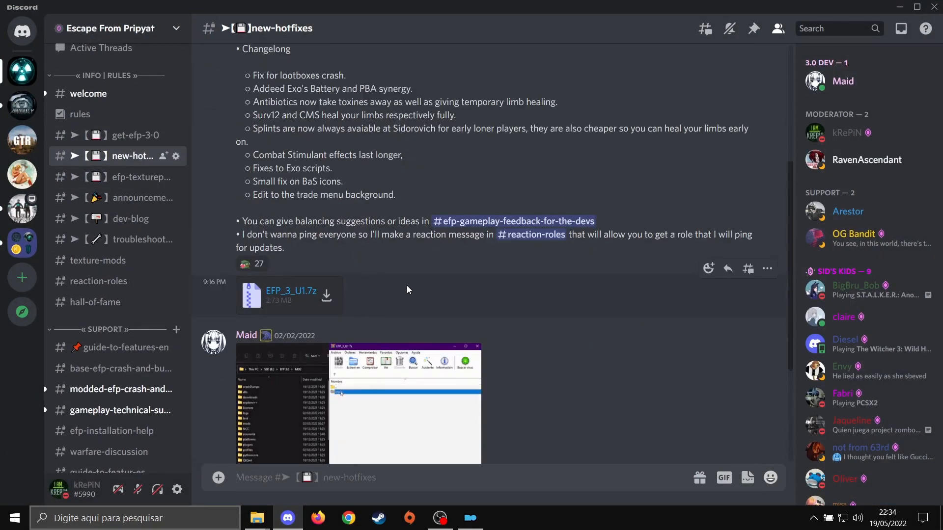
left_click(326, 296)
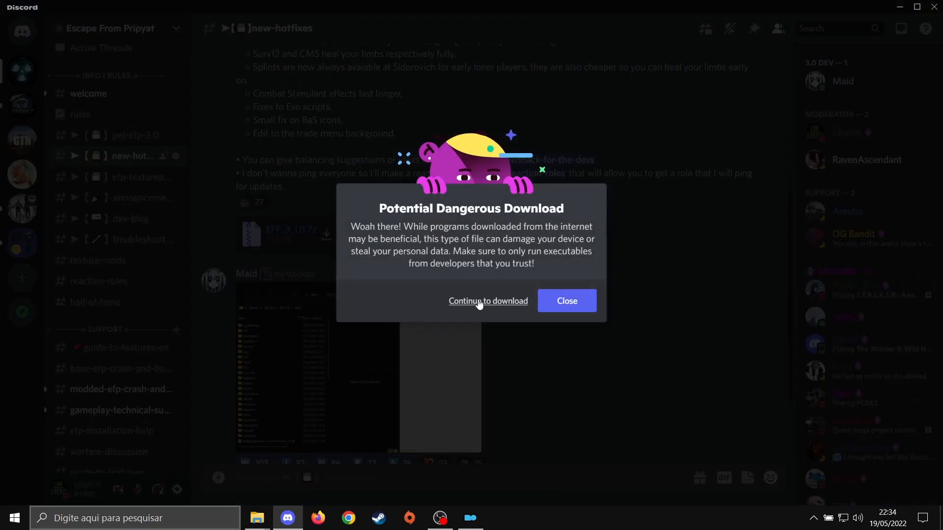
left_click(488, 302)
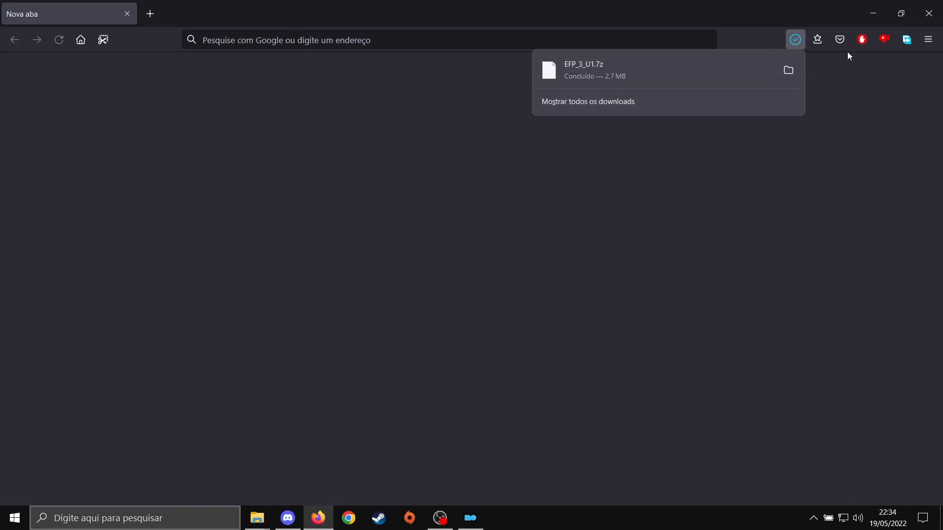
mouse_move(257, 517)
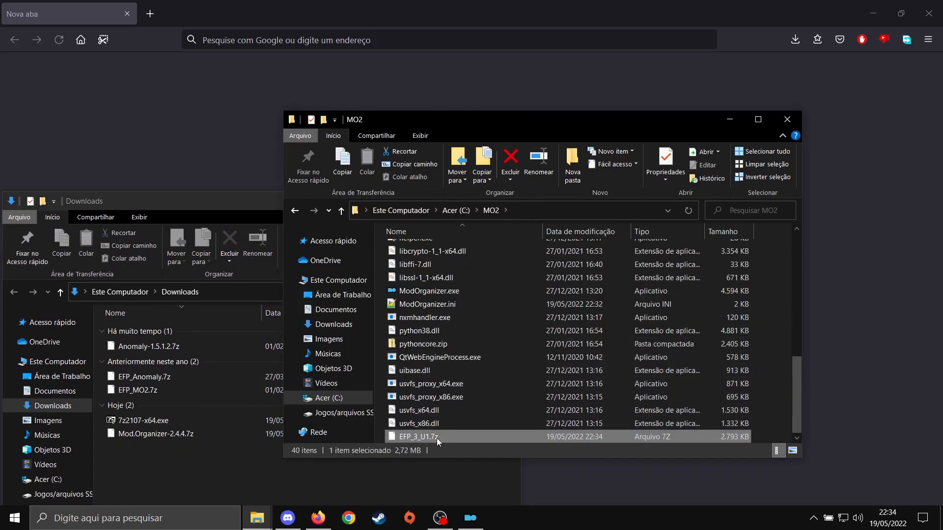
- Extract EFP_3_U1.7z into C:\MO2 with 7-Zip, then close both Explorer windows
right_click(416, 436)
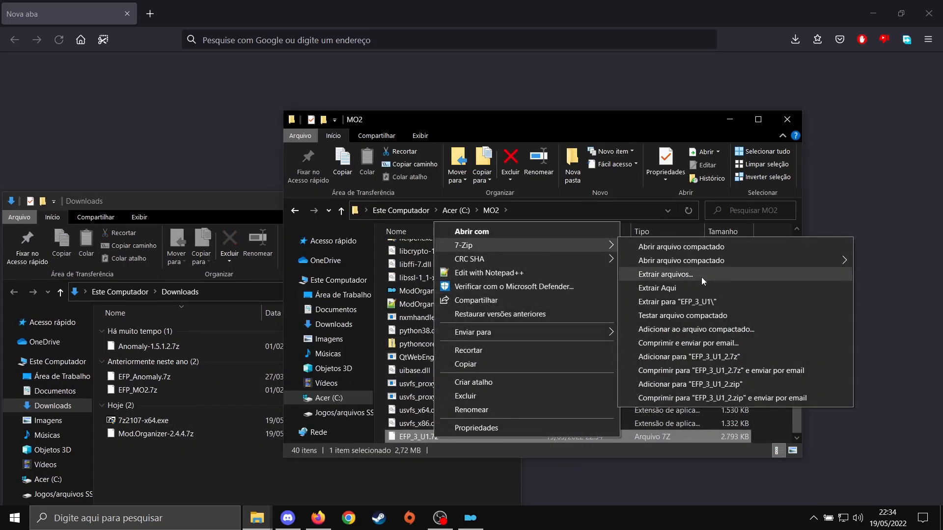
left_click(657, 288)
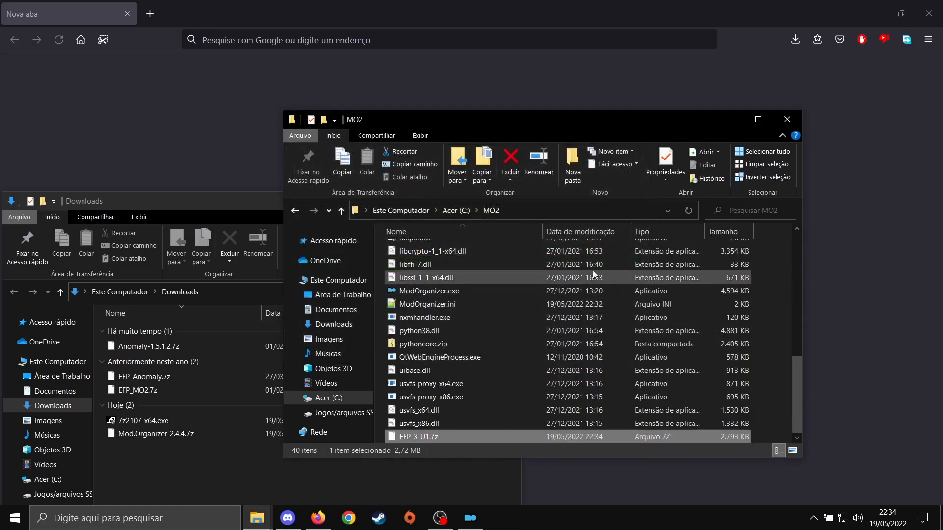
left_click(786, 119)
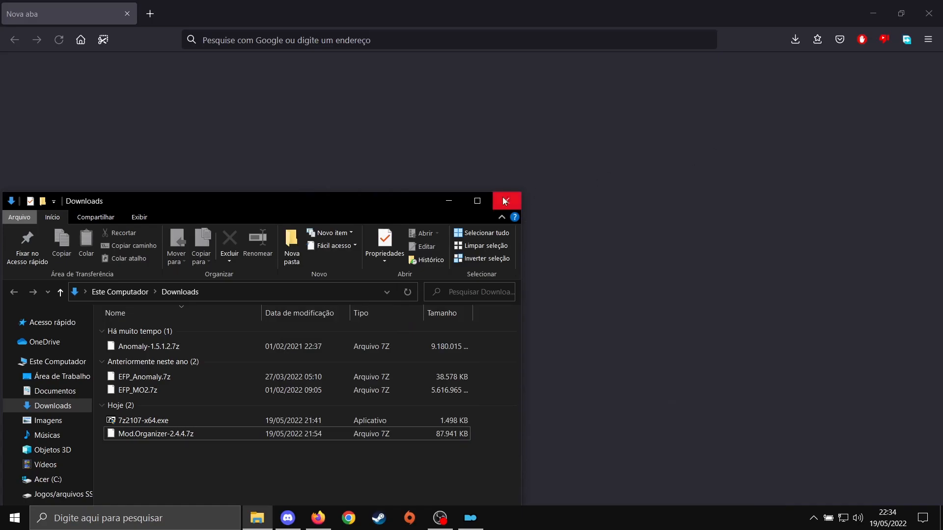
left_click(503, 200)
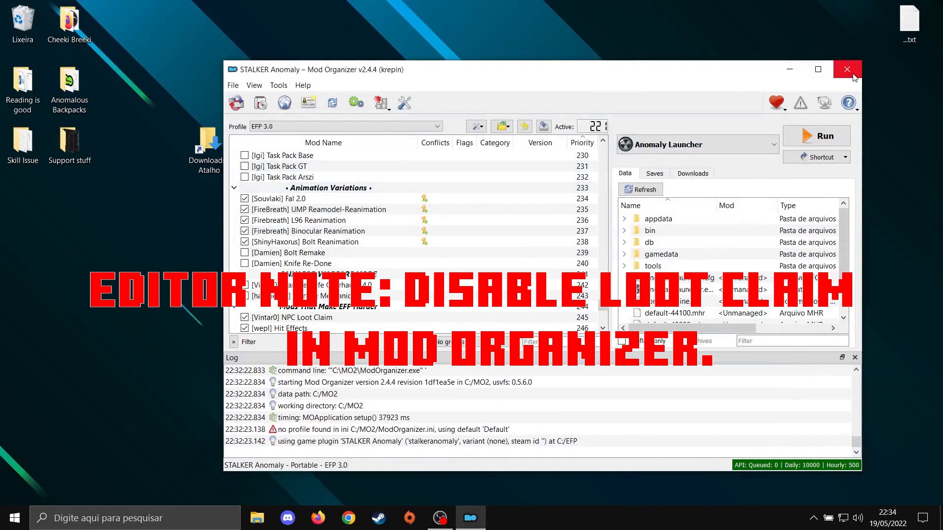
mouse_move(541, 89)
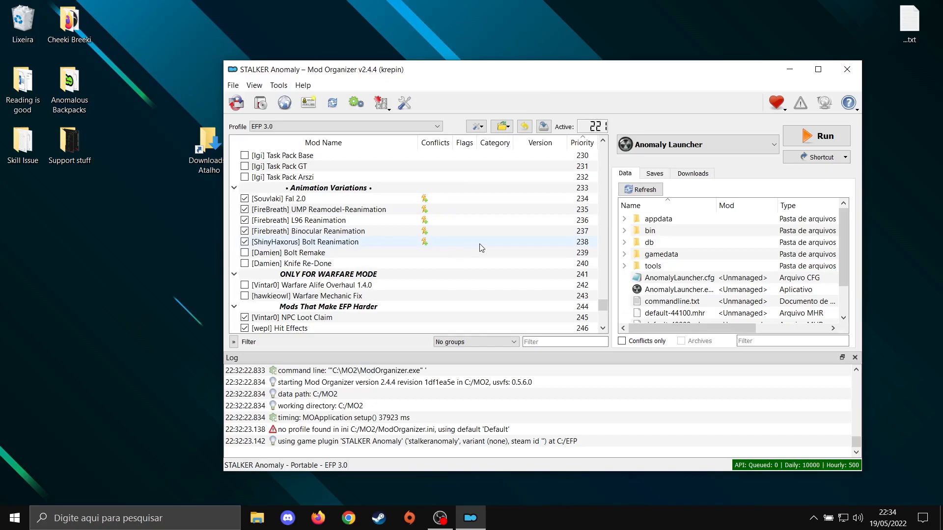
- Run the Anomaly Launcher from Mod Organizer's executables list
left_click(816, 135)
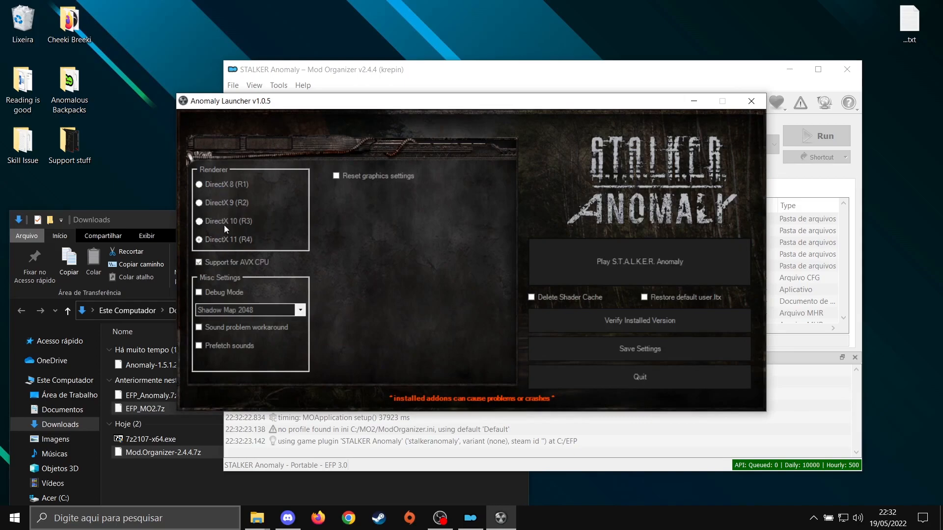
mouse_move(225, 234)
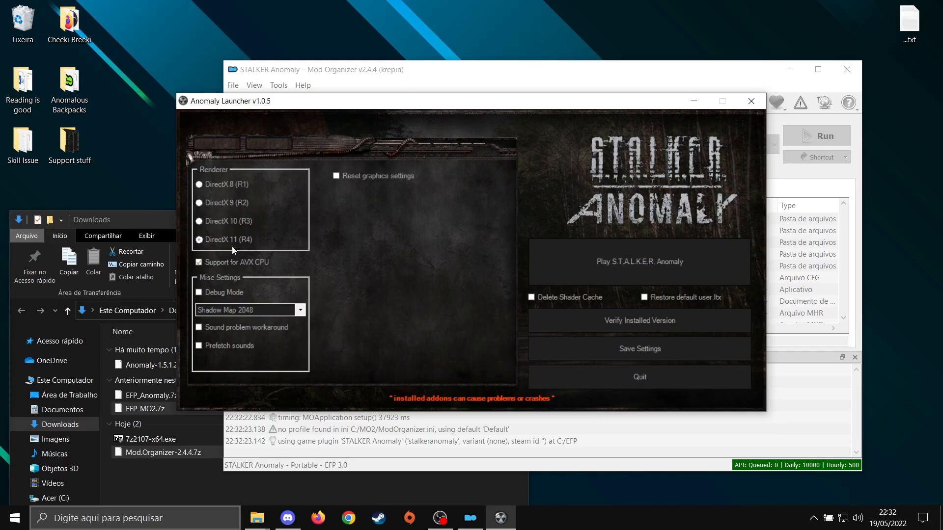
- Enable Delete Shader Cache and Reset graphics settings, set height 1080 and Borderless Windowed mode
left_click(532, 296)
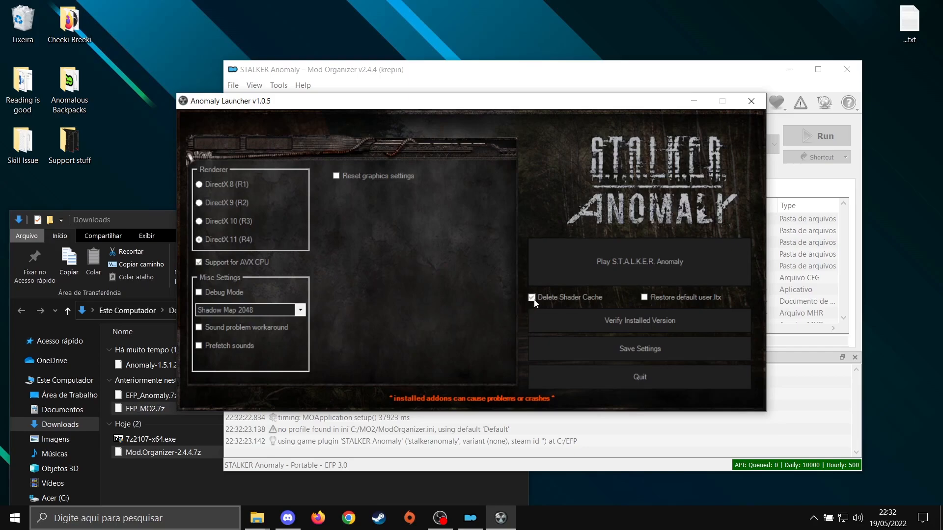
left_click(336, 176)
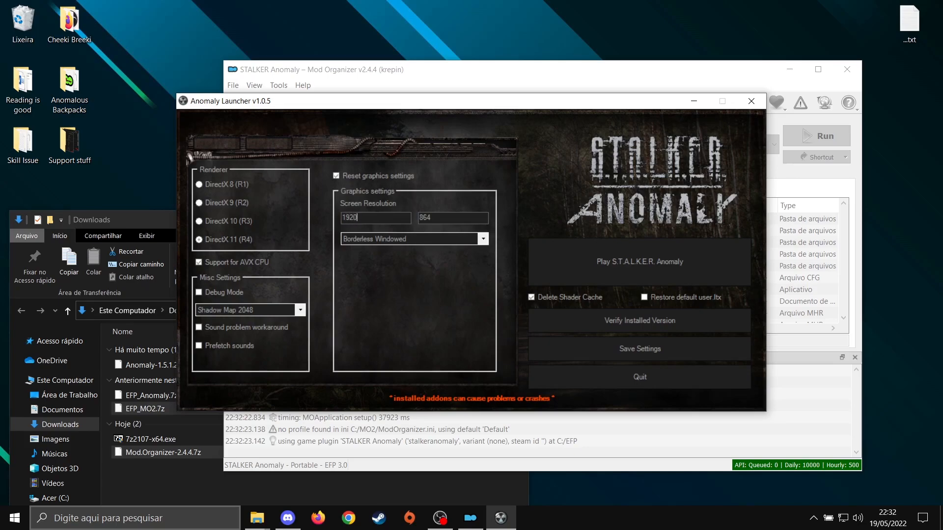
type("108")
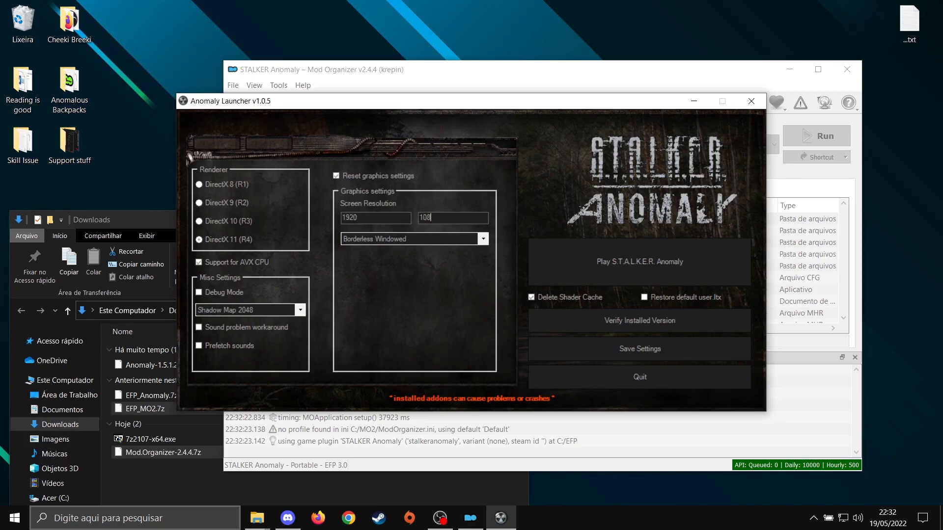
type("0")
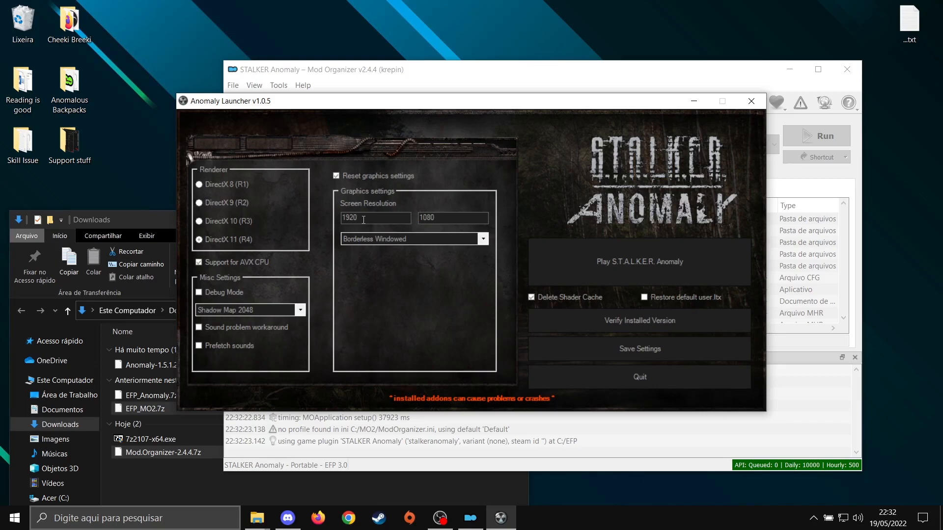
mouse_move(412, 234)
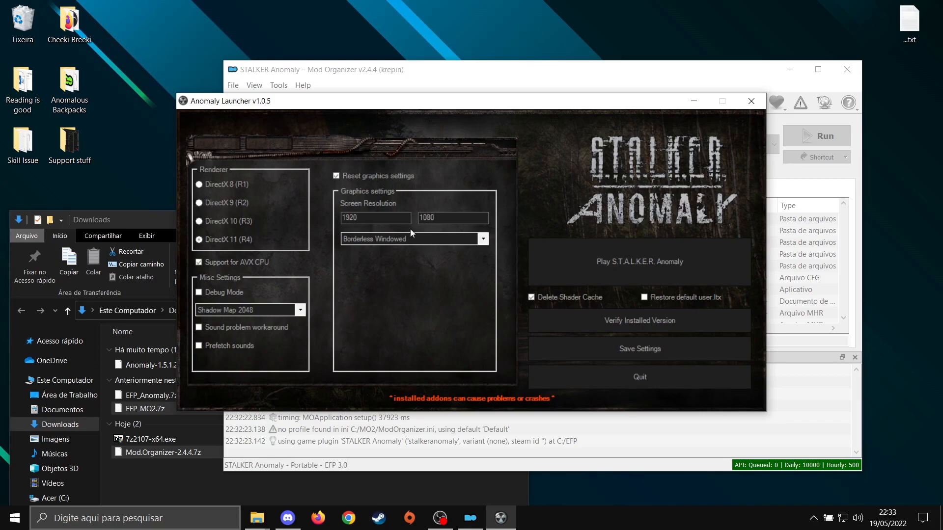
left_click(414, 239)
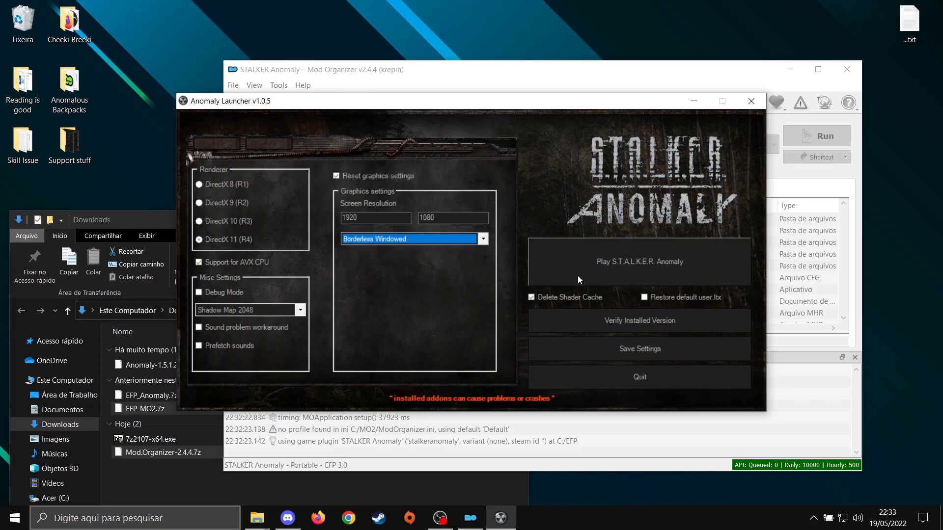
mouse_move(565, 272)
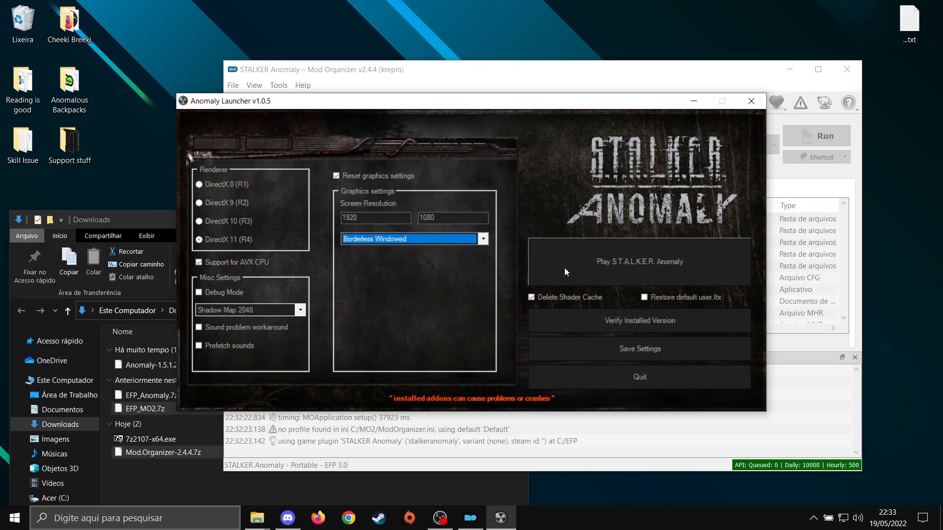